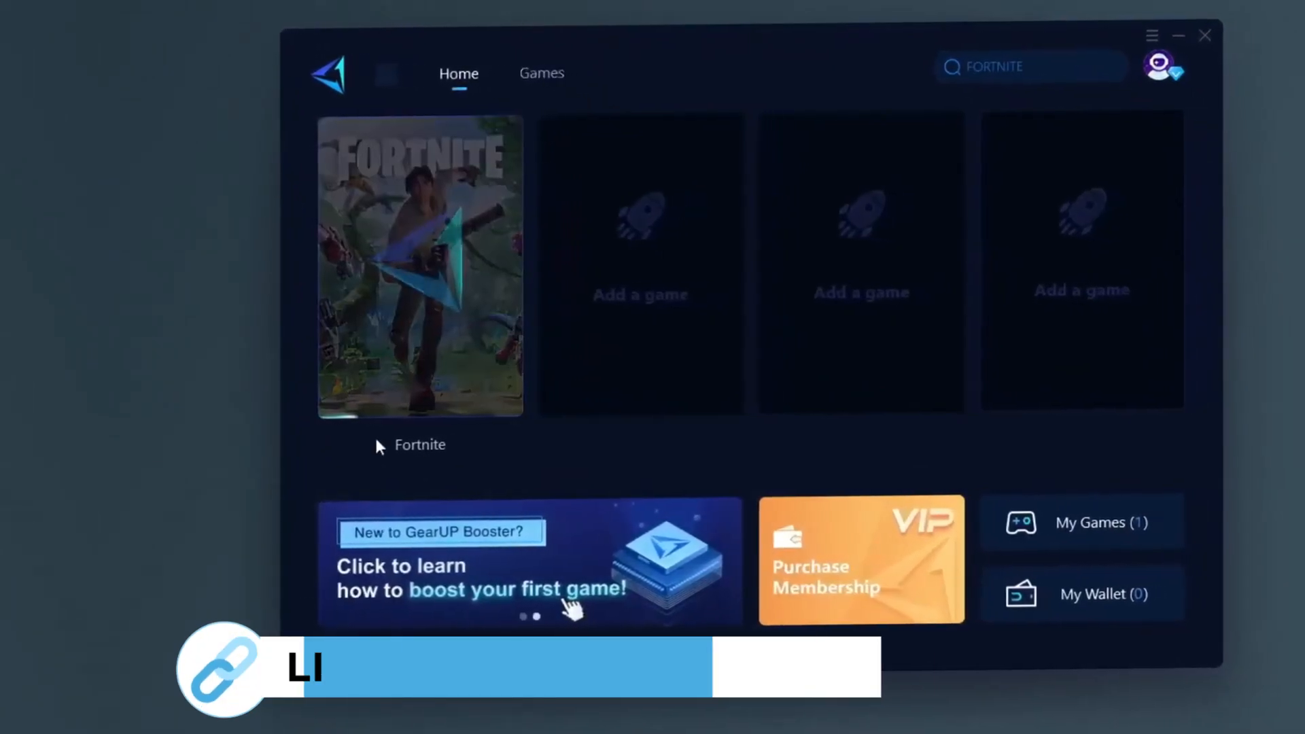
- Start boosting Fortnite in GearUP Booster so live ping and loss figures appear
click(427, 271)
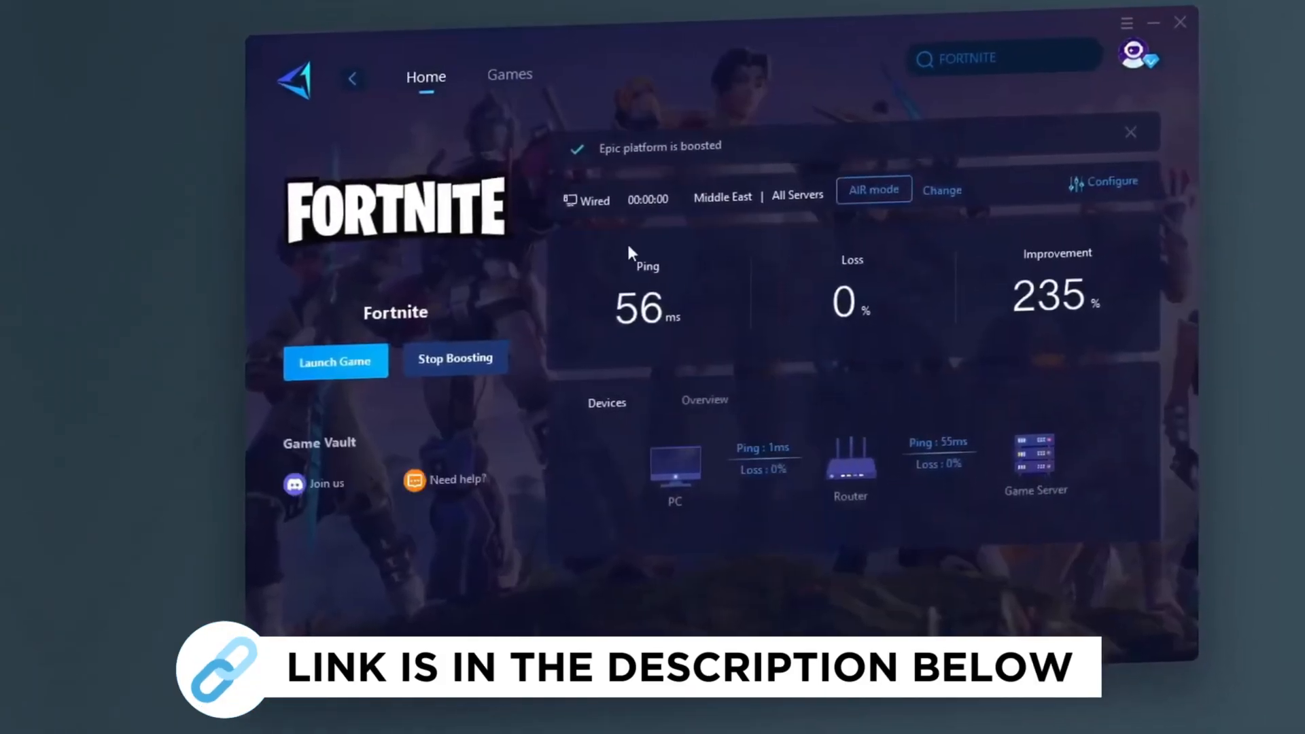
click(508, 75)
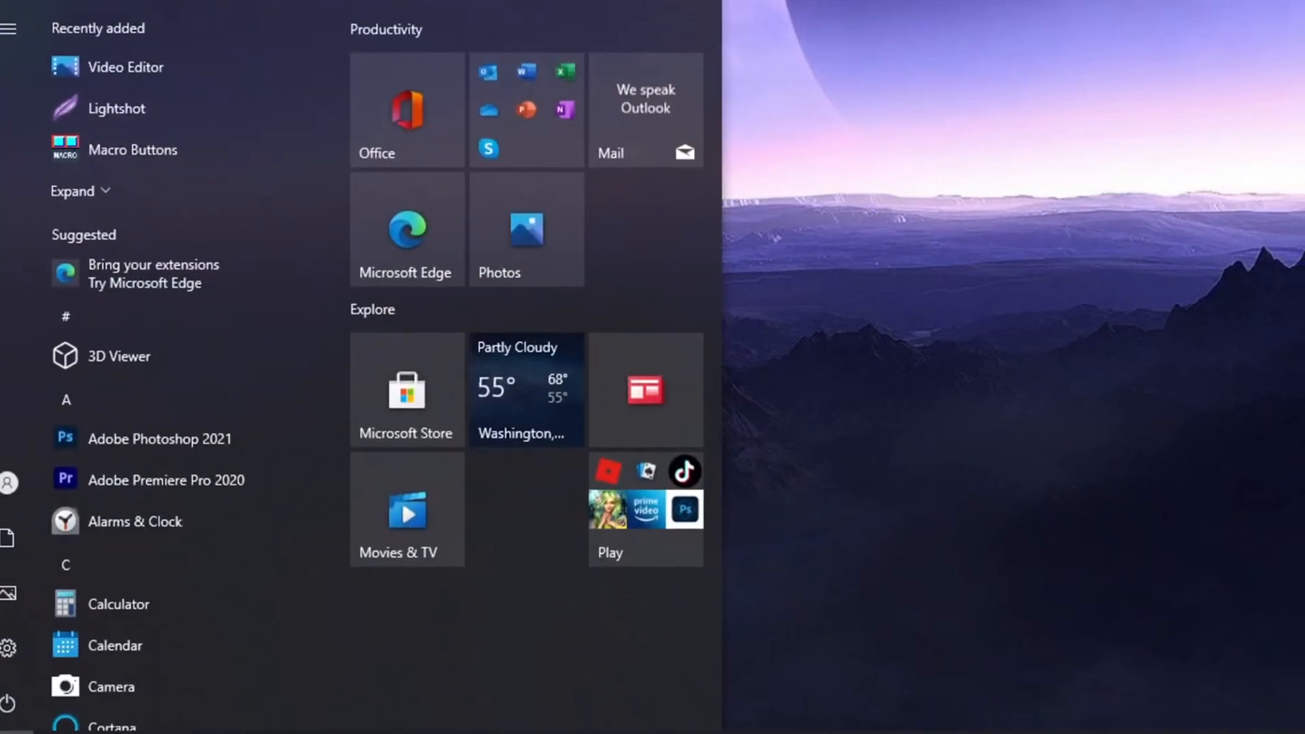
- Search 'POWER' from Start and reach Control Panel's Power Options via Power & sleep settings
text(POWER)
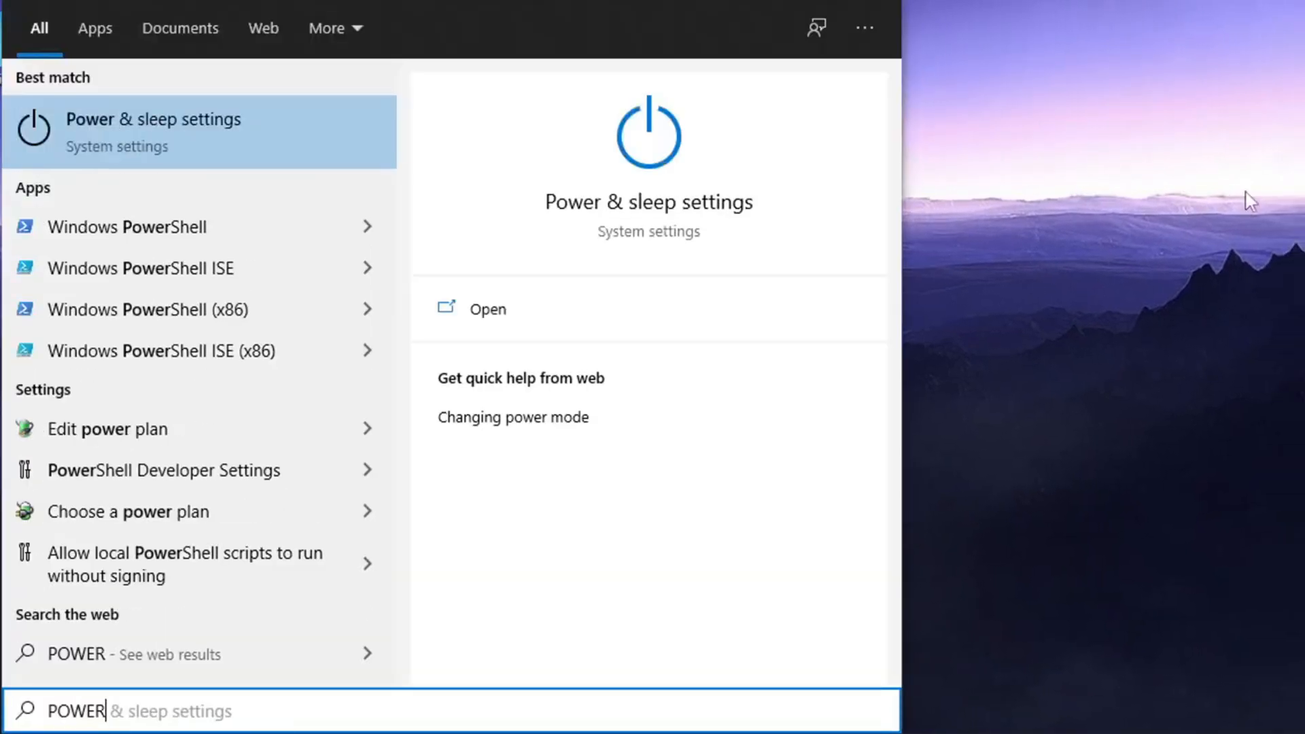
click(153, 129)
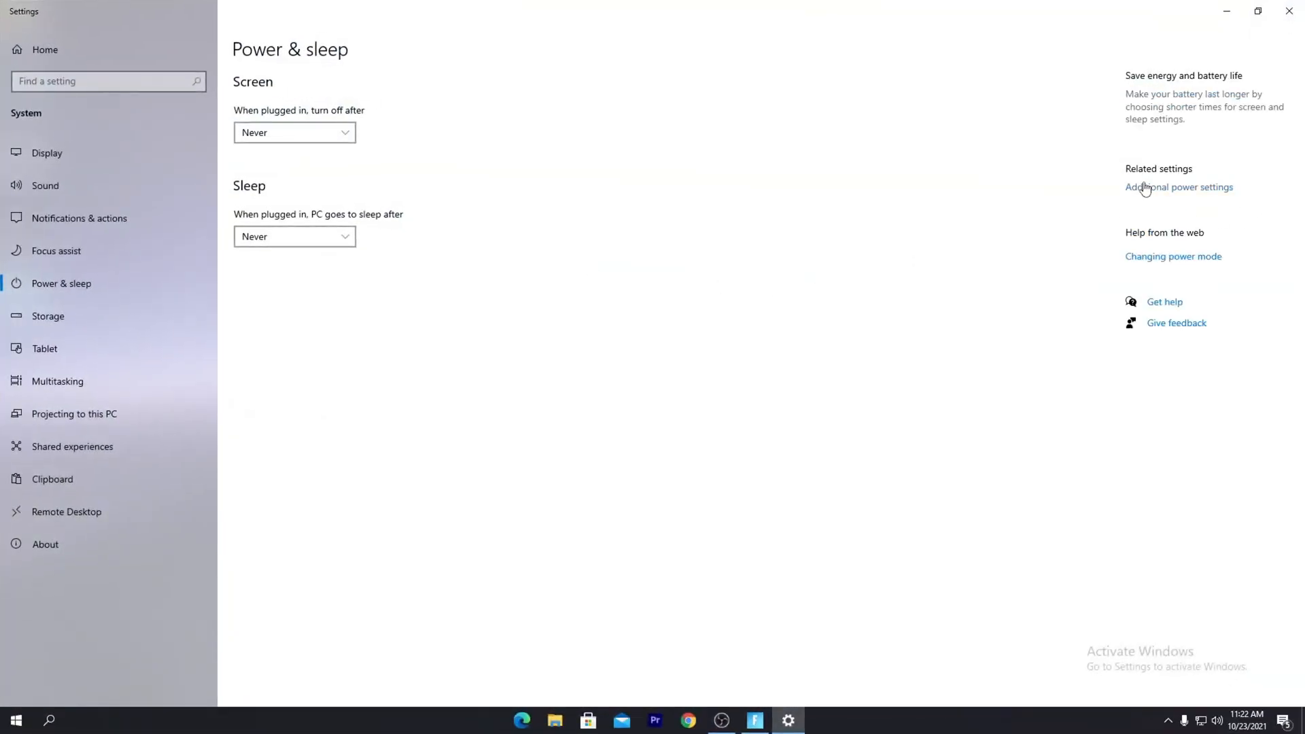
click(1179, 187)
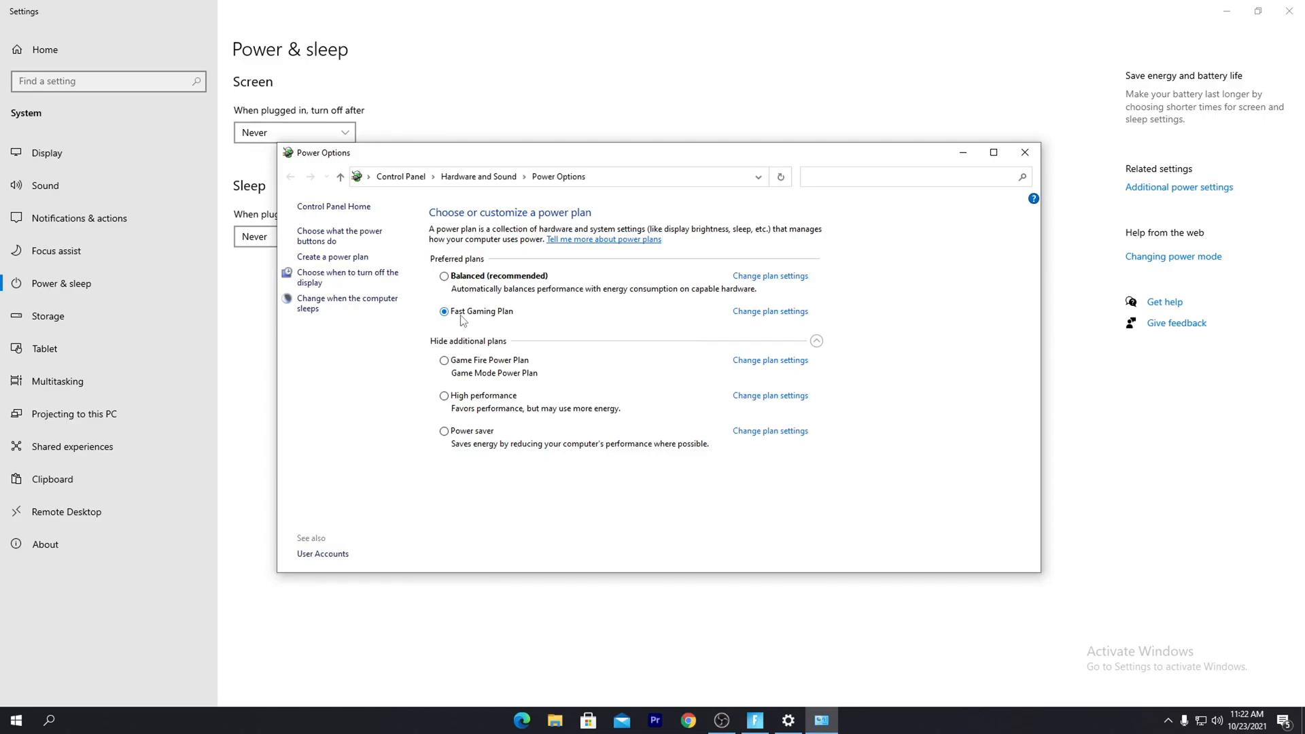
- Create a High performance–based plan named RIPEX, make it active, and edit its plan settings
click(332, 257)
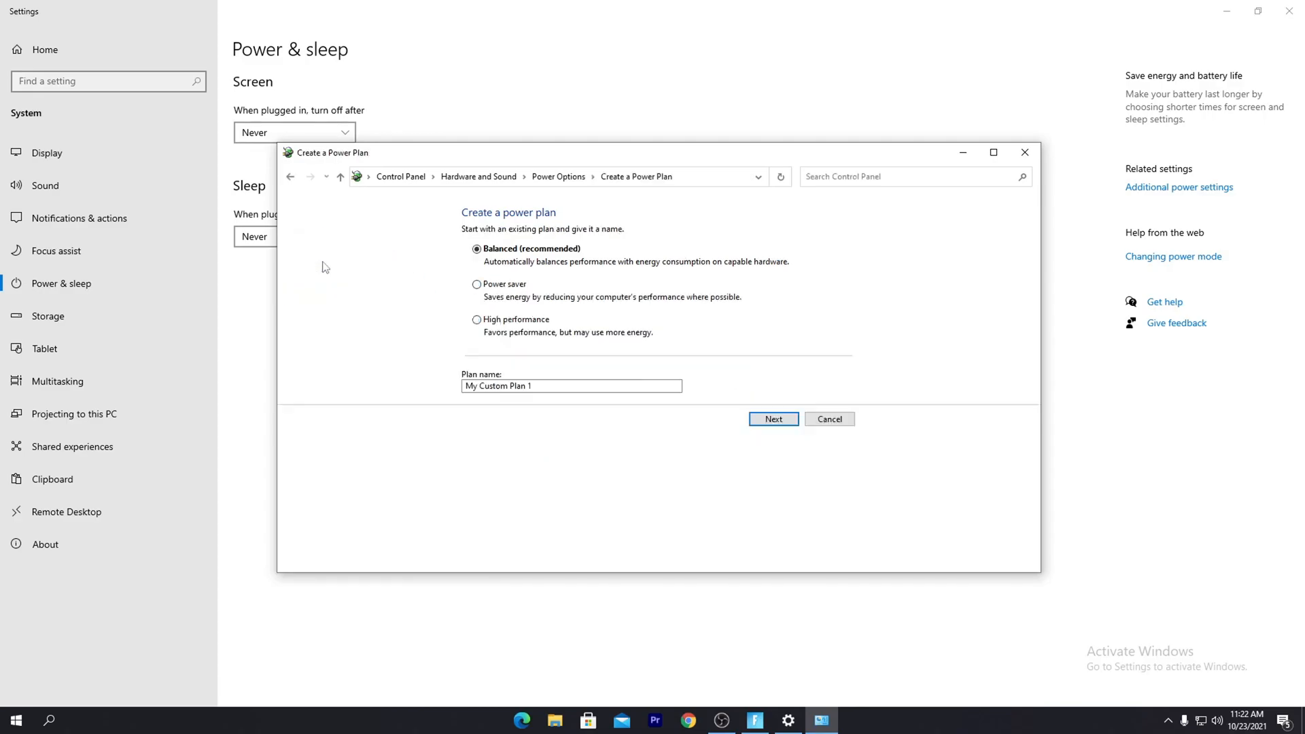
click(475, 318)
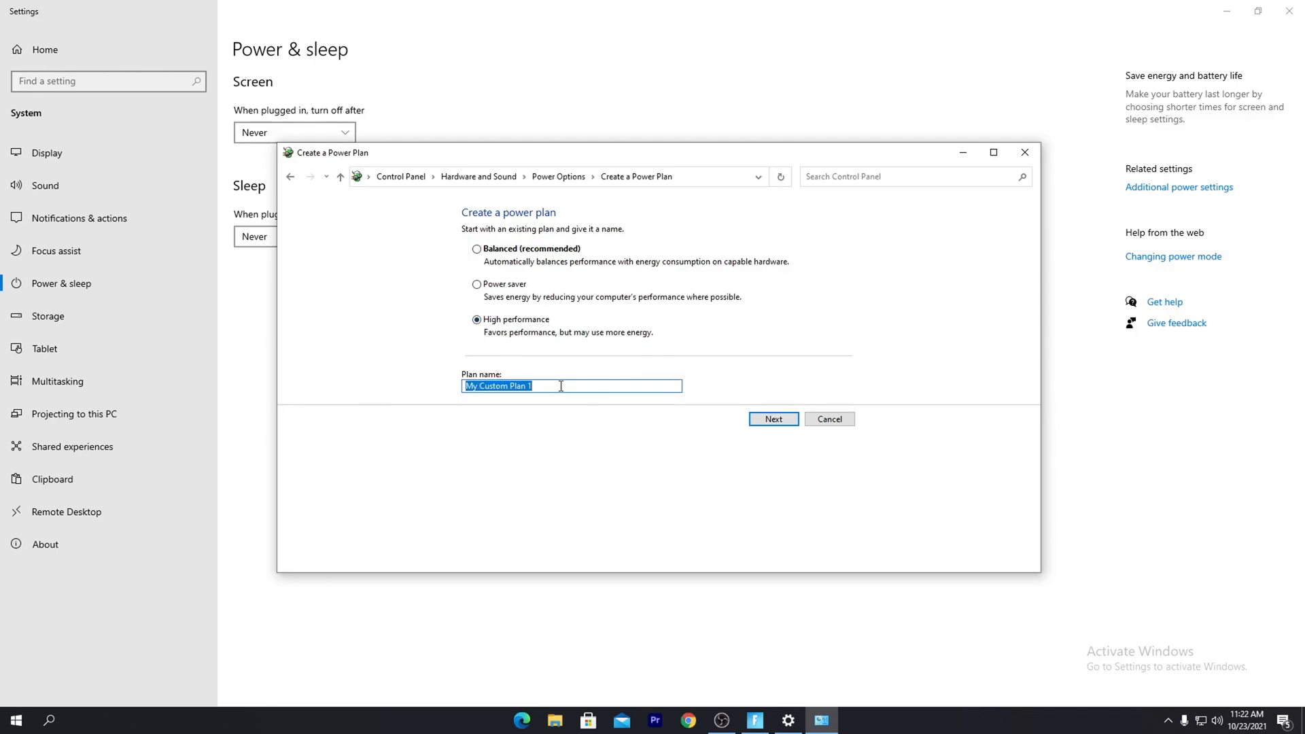
text(RIPEX)
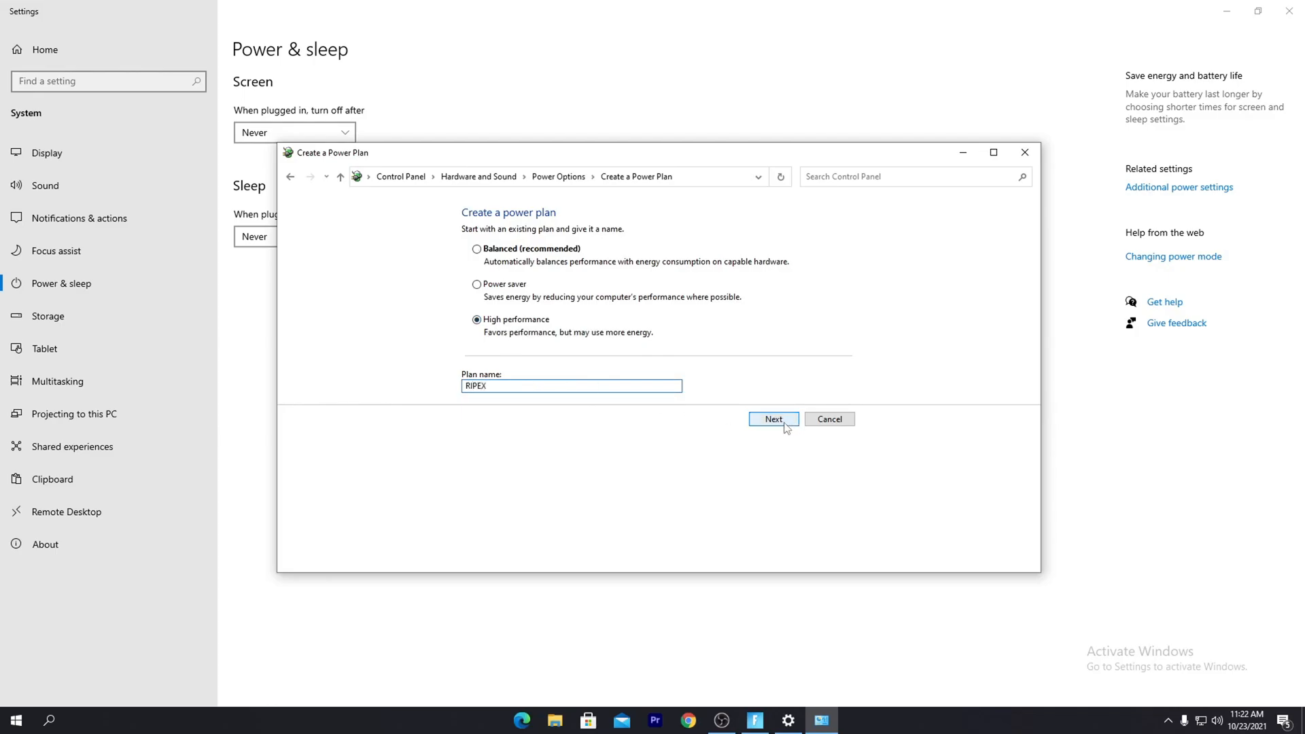
click(773, 419)
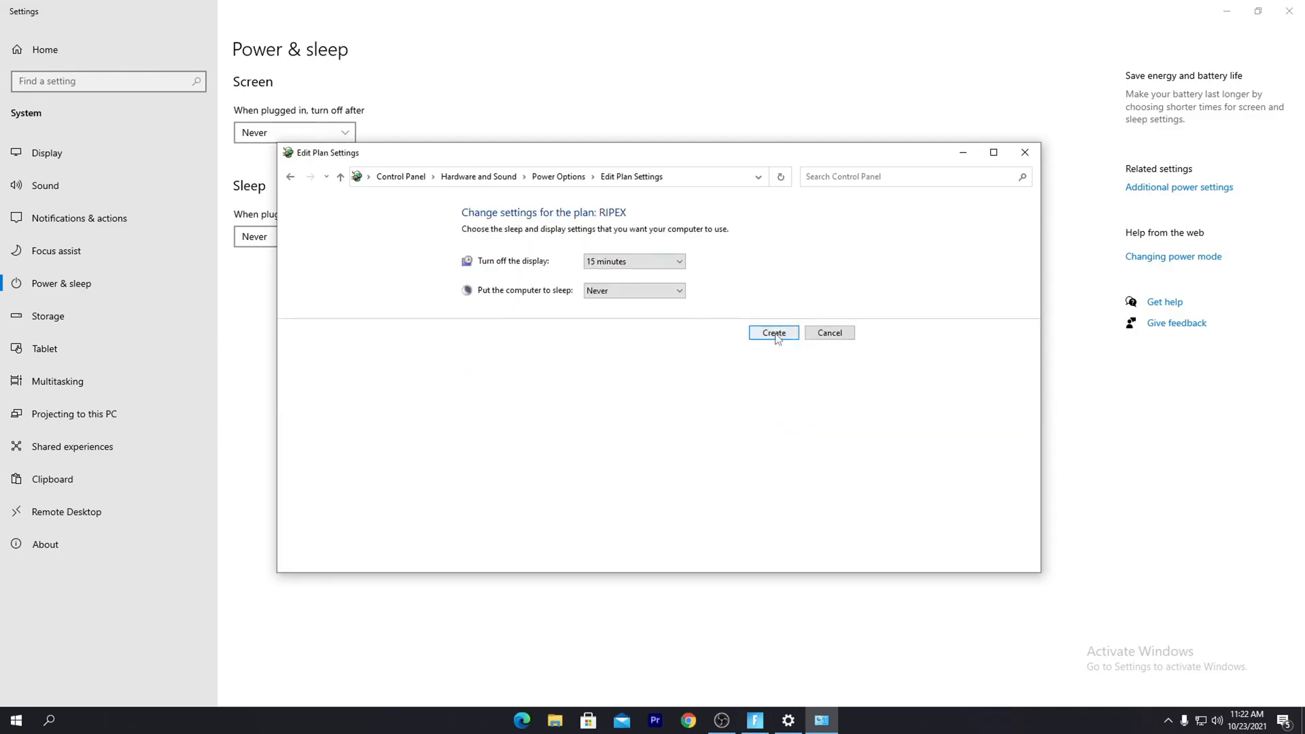
click(774, 332)
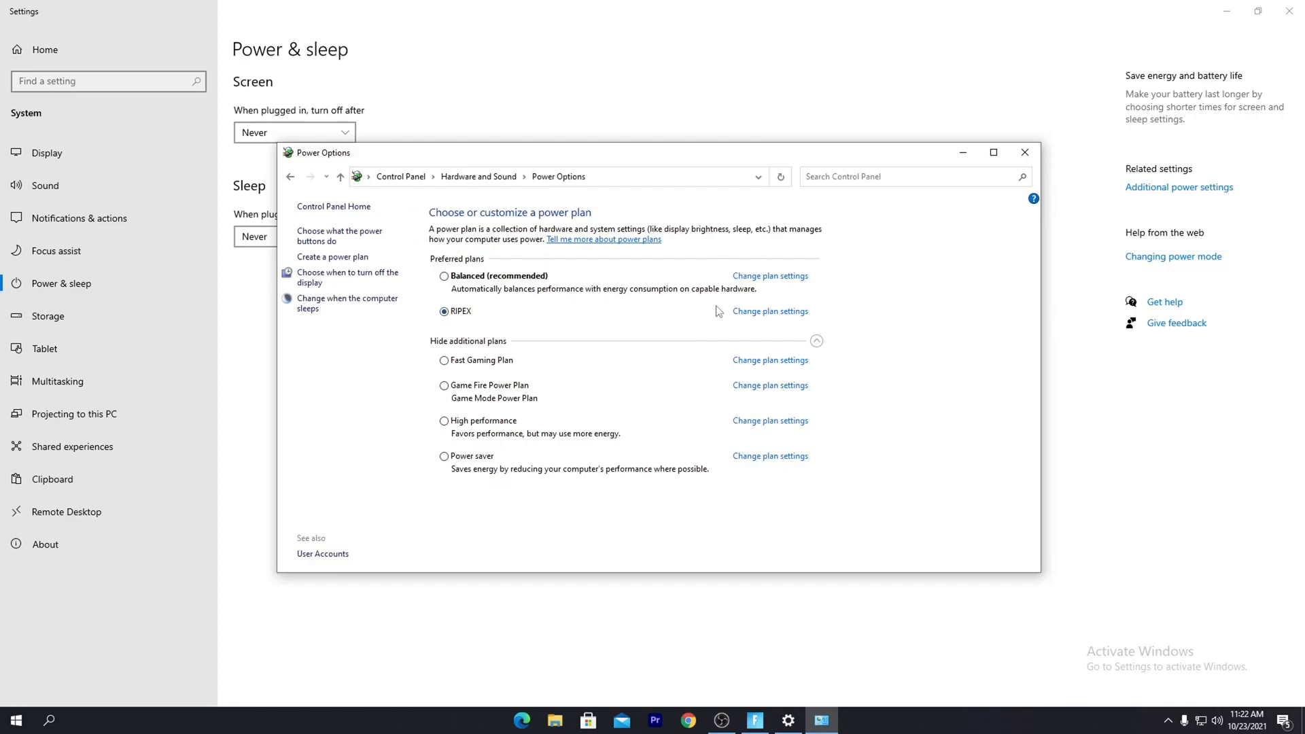
click(770, 311)
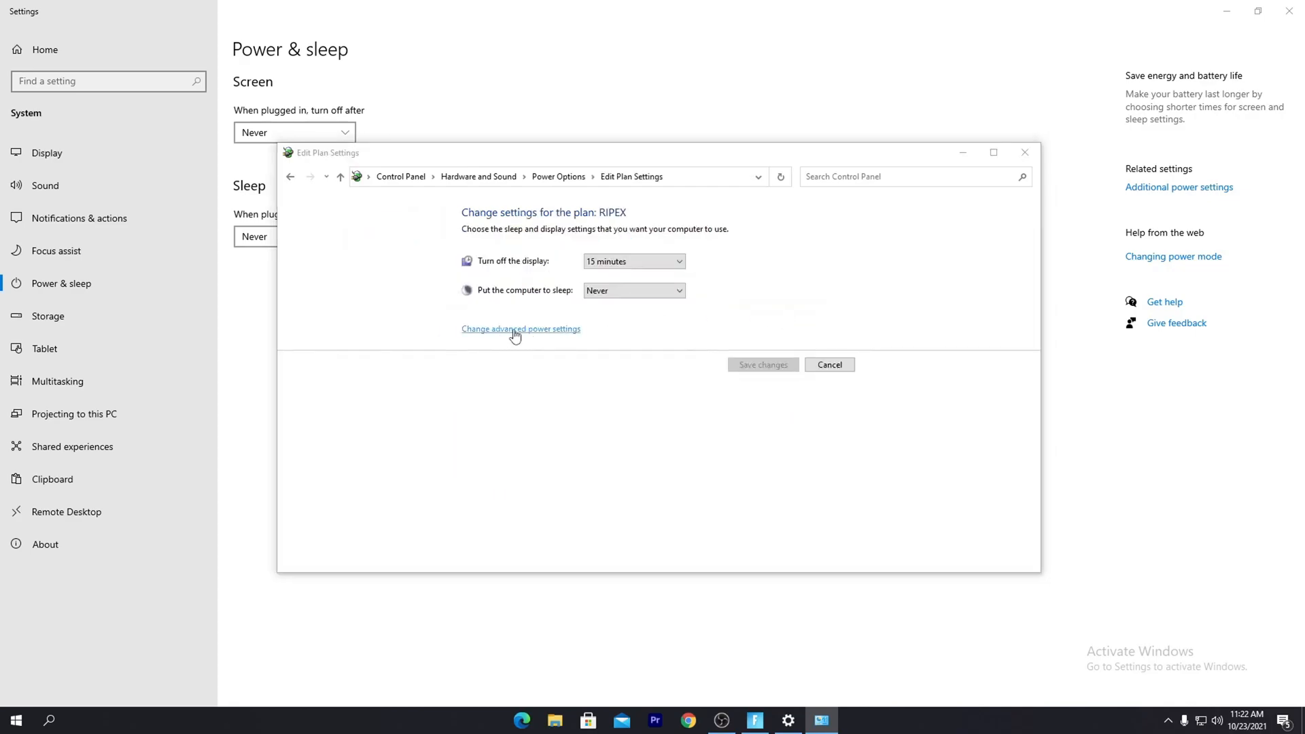
- In RIPEX's advanced settings, change Turn off hard disk after from 20 to 0 minutes
click(521, 328)
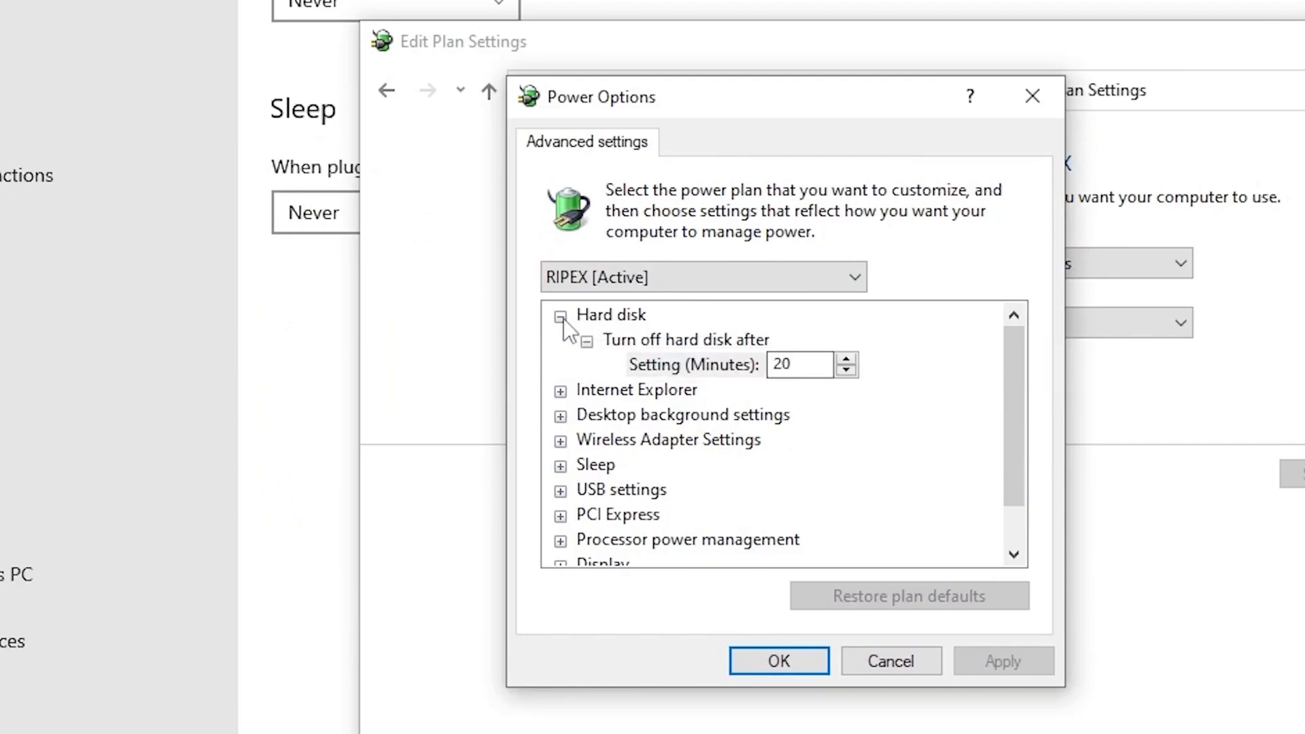
mouse_move(636, 367)
text(0)
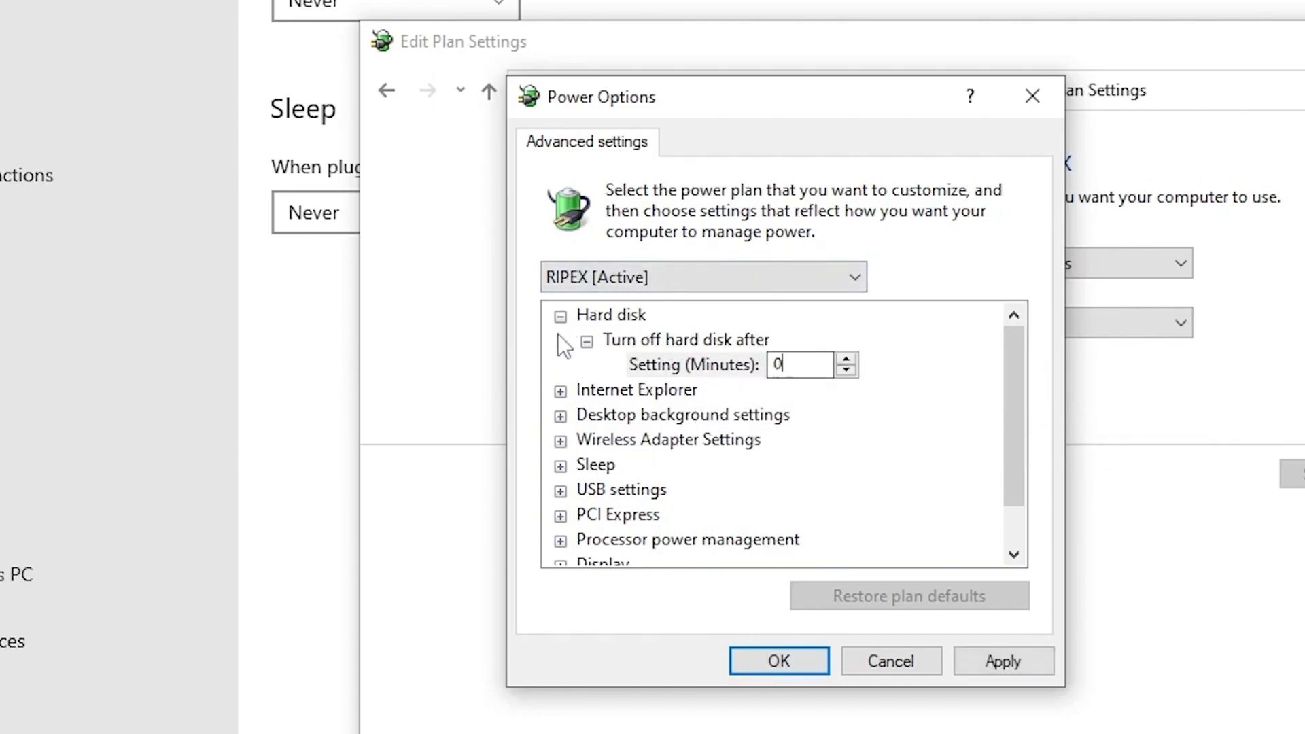
click(560, 315)
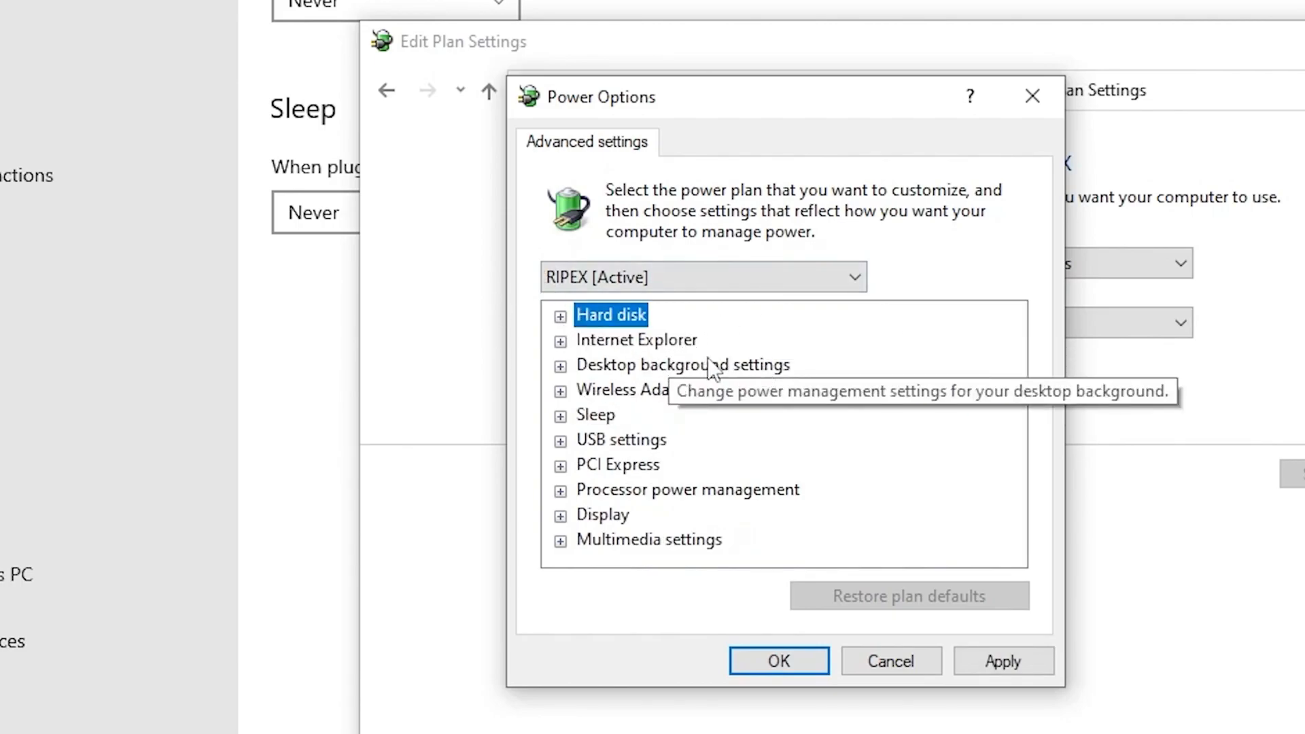
mouse_move(767, 418)
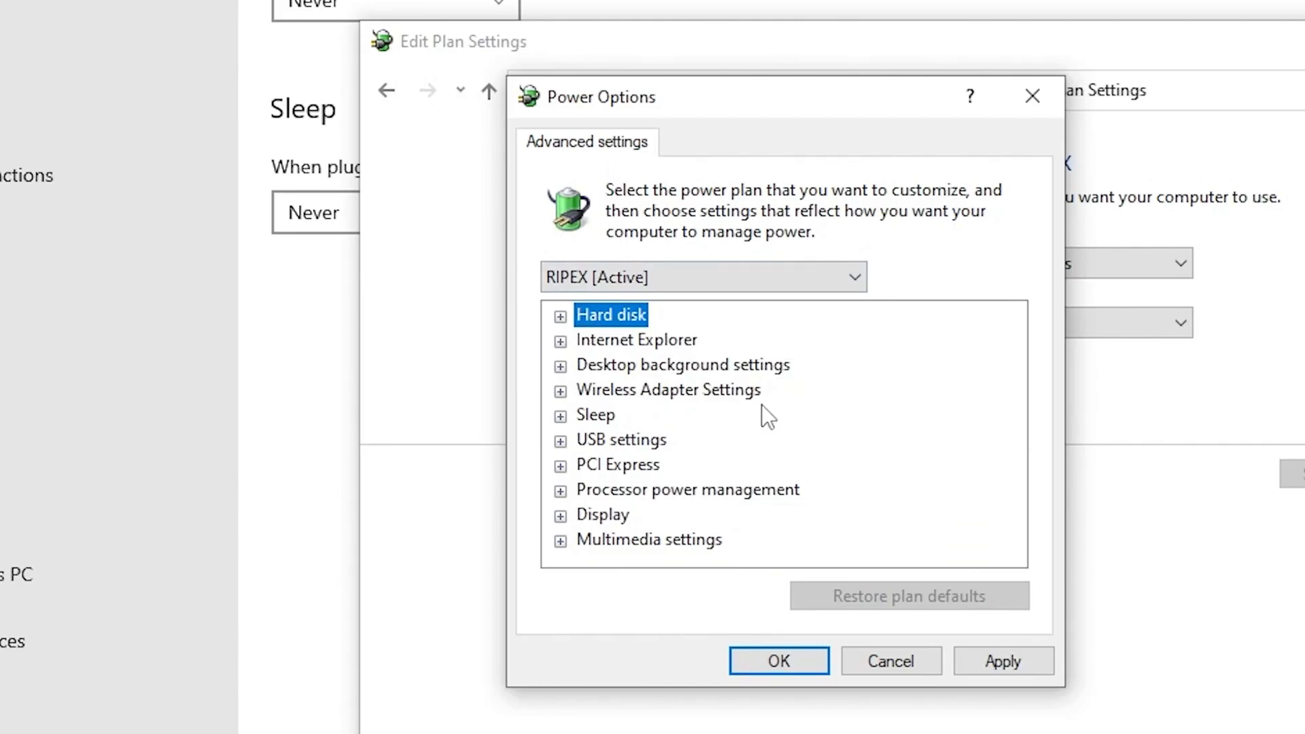
mouse_move(594, 422)
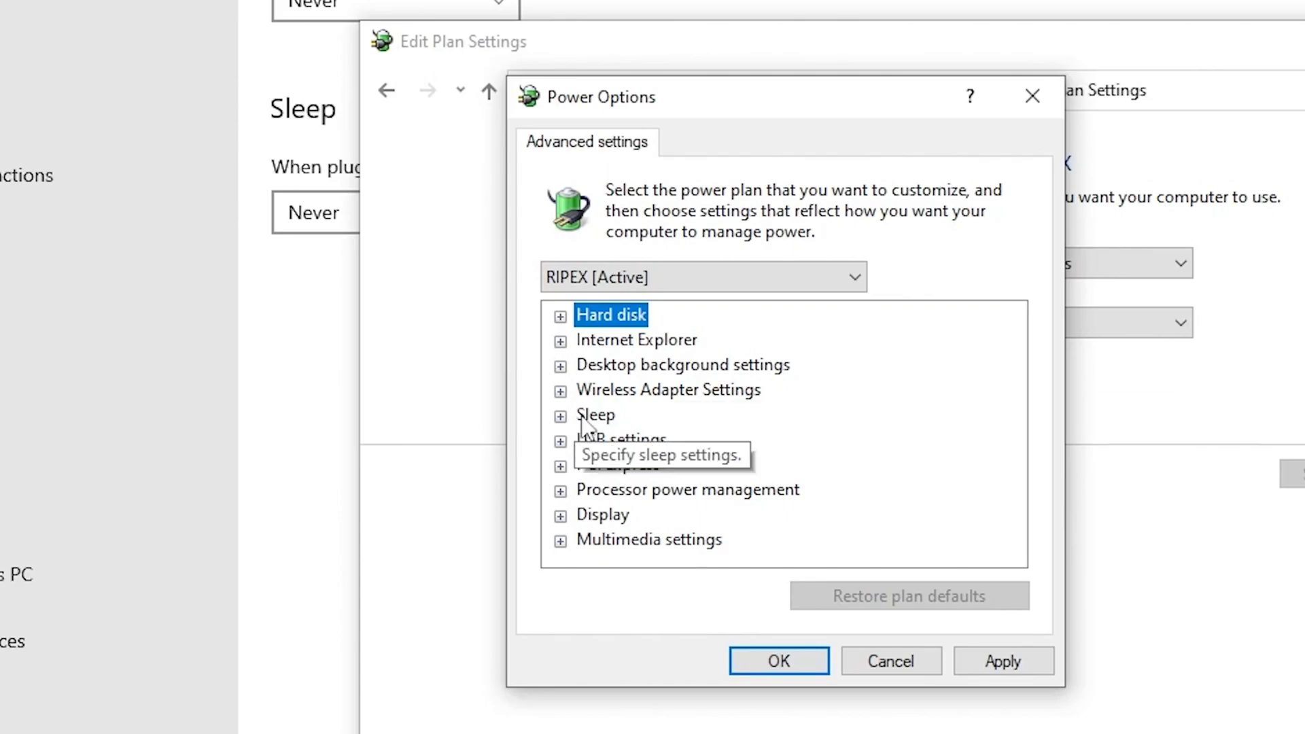
- Set Wireless Adapter Settings > Power Saving Mode to Maximum Performance for RIPEX
click(559, 390)
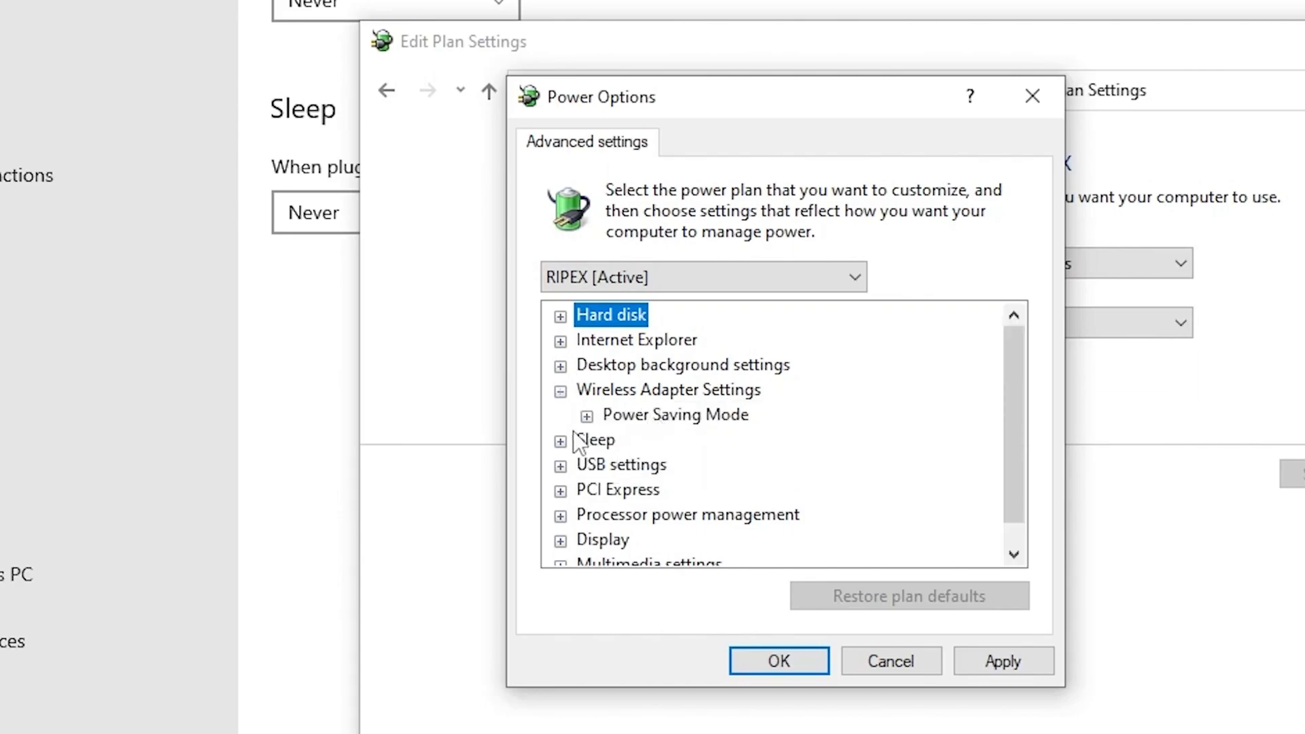
mouse_move(697, 434)
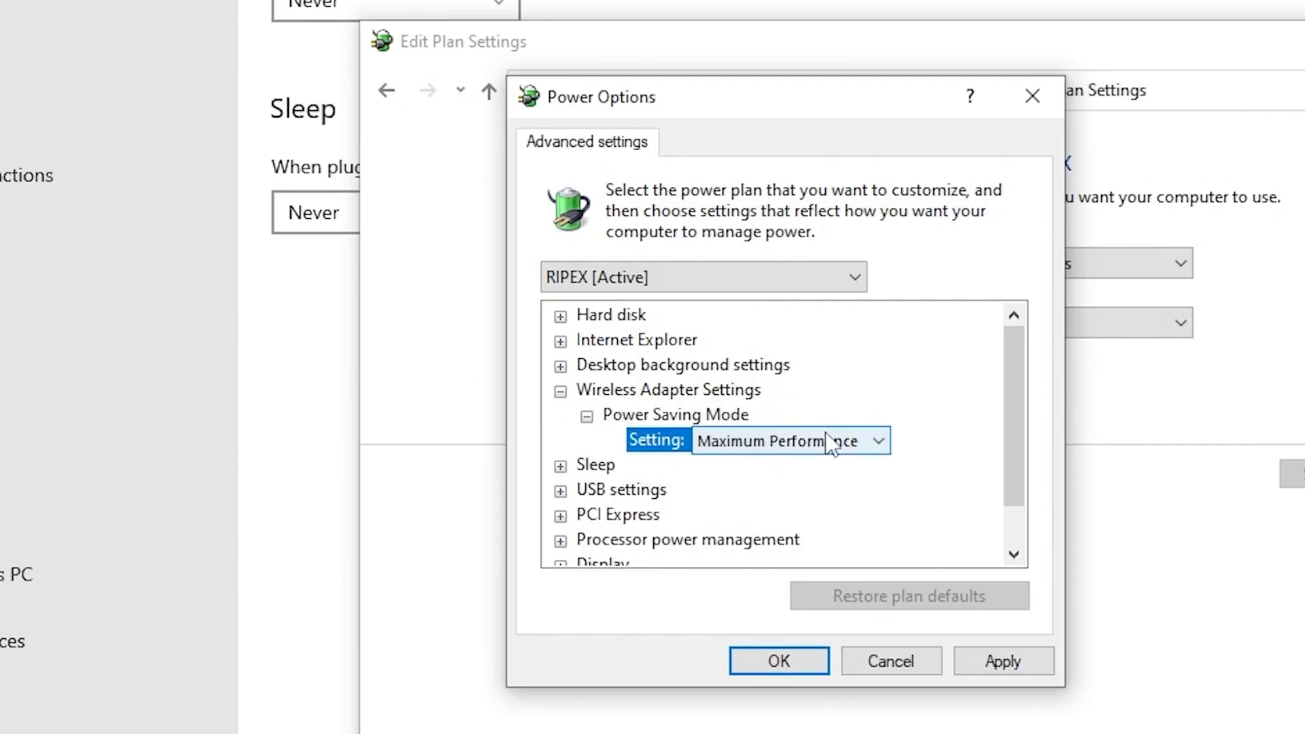
click(878, 441)
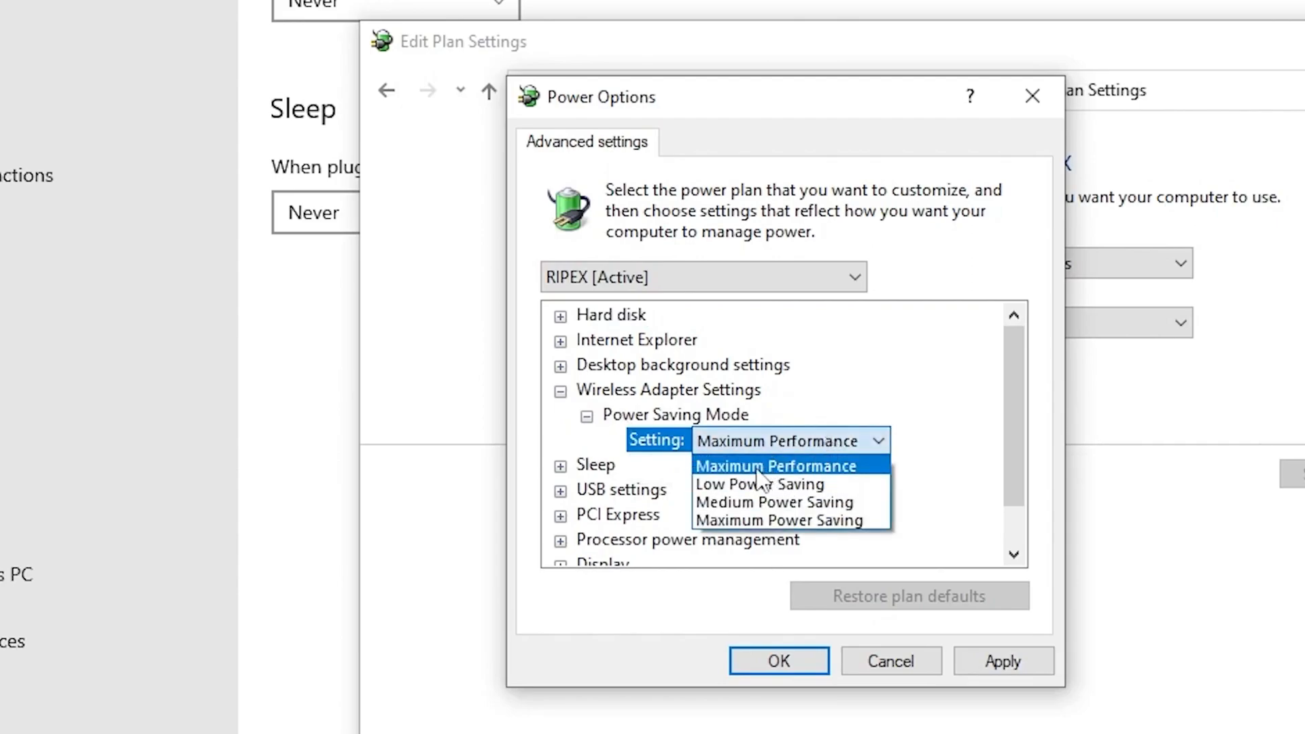
click(775, 464)
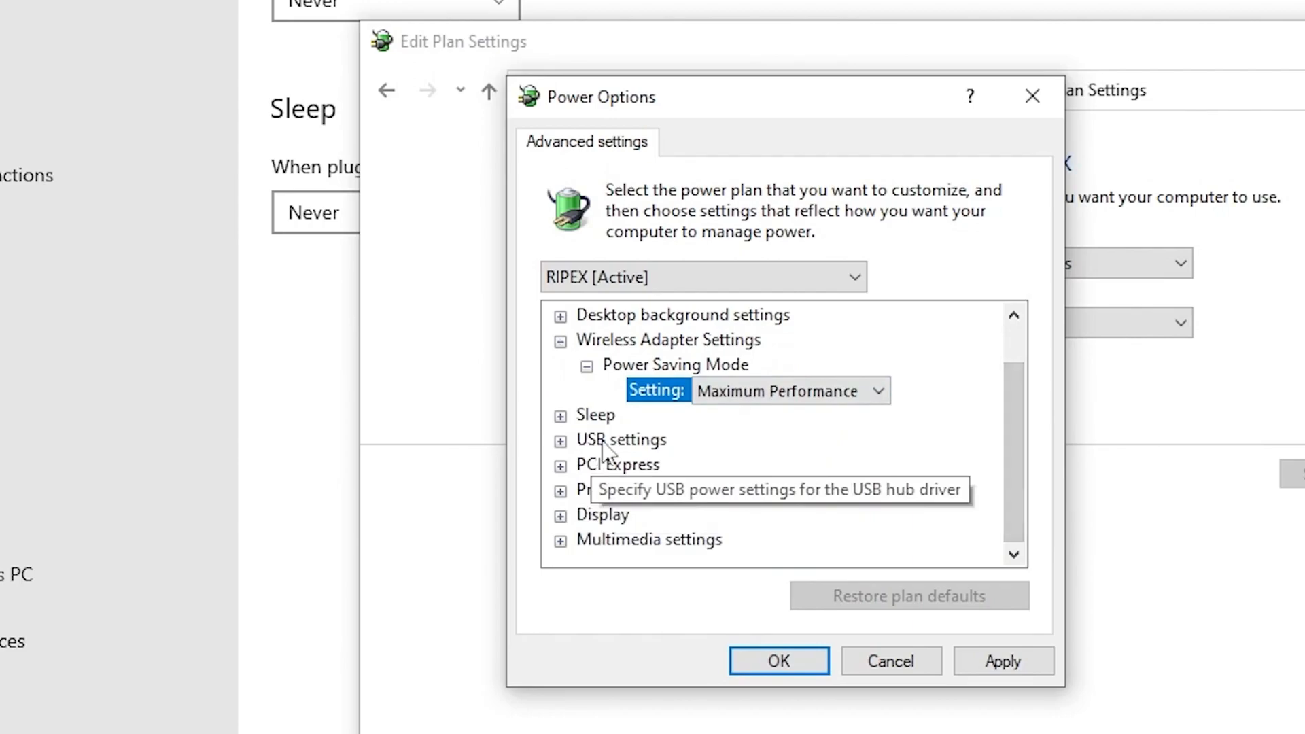
- Set USB settings > USB selective suspend to Disabled for the RIPEX plan
click(560, 440)
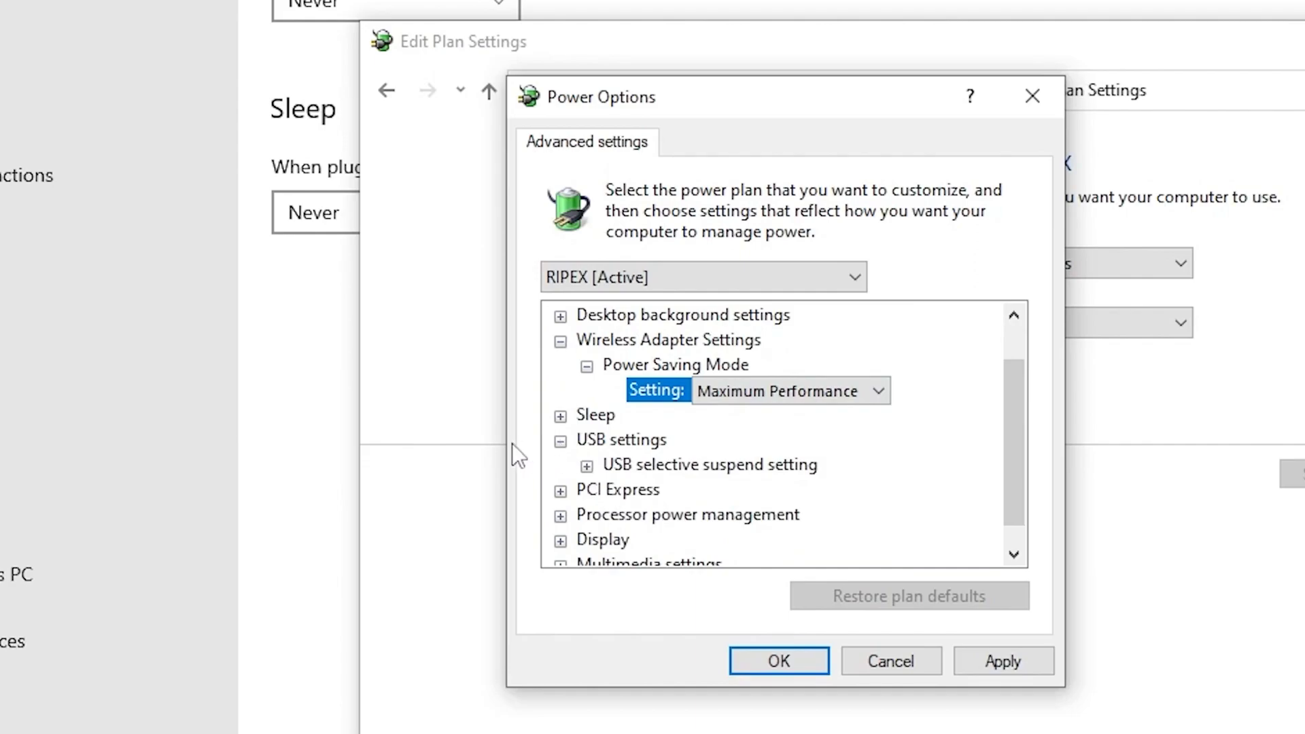
mouse_move(620, 466)
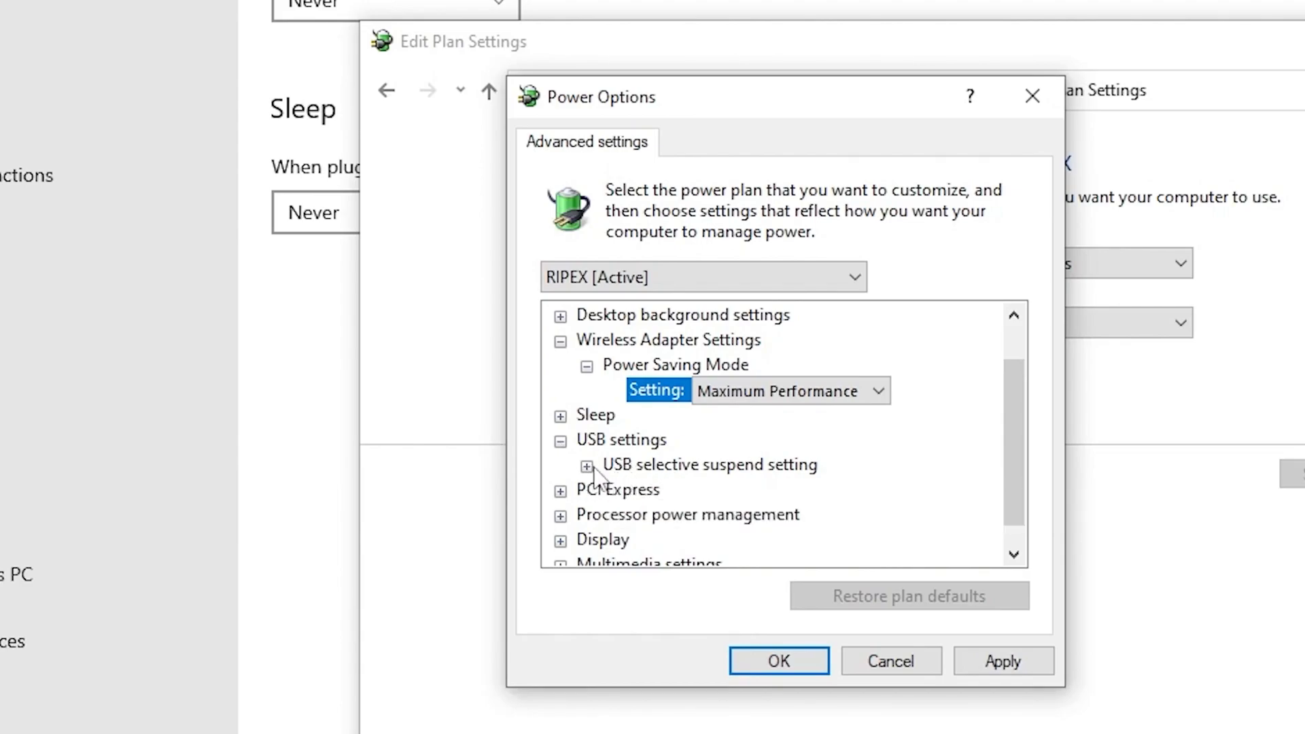
click(587, 466)
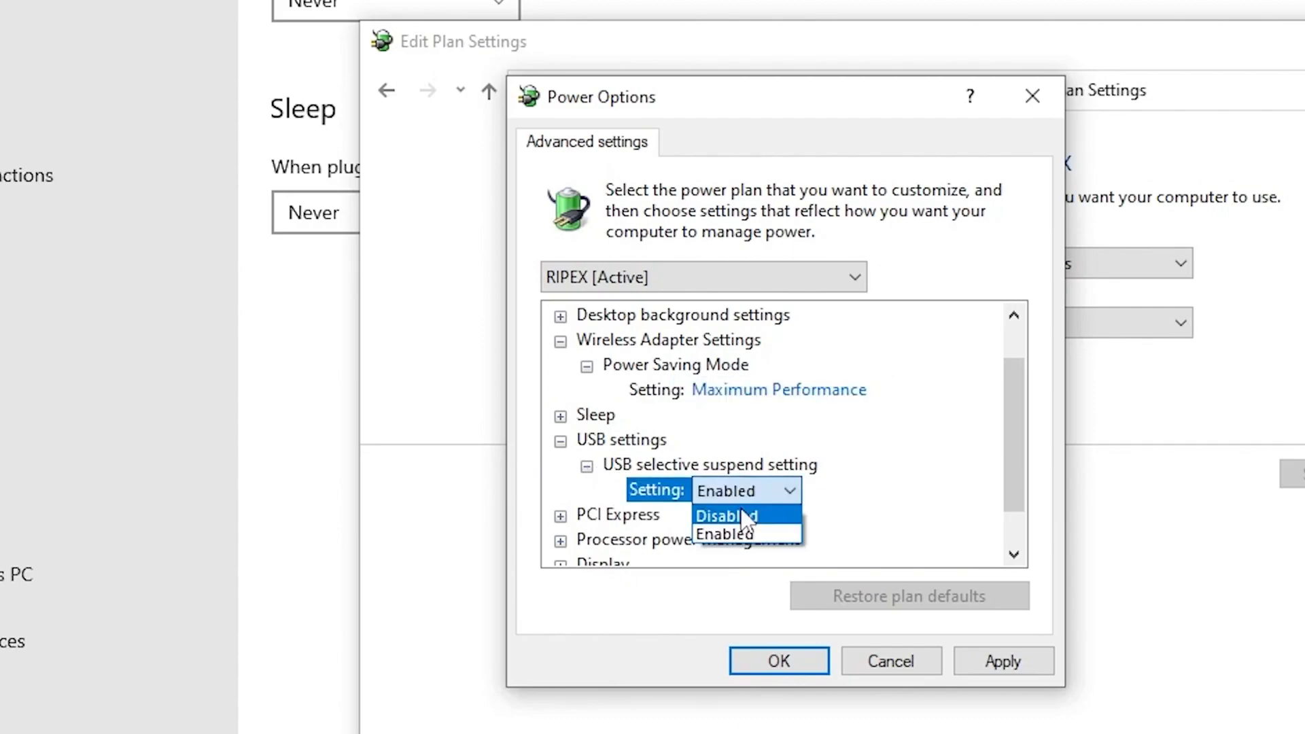
click(723, 515)
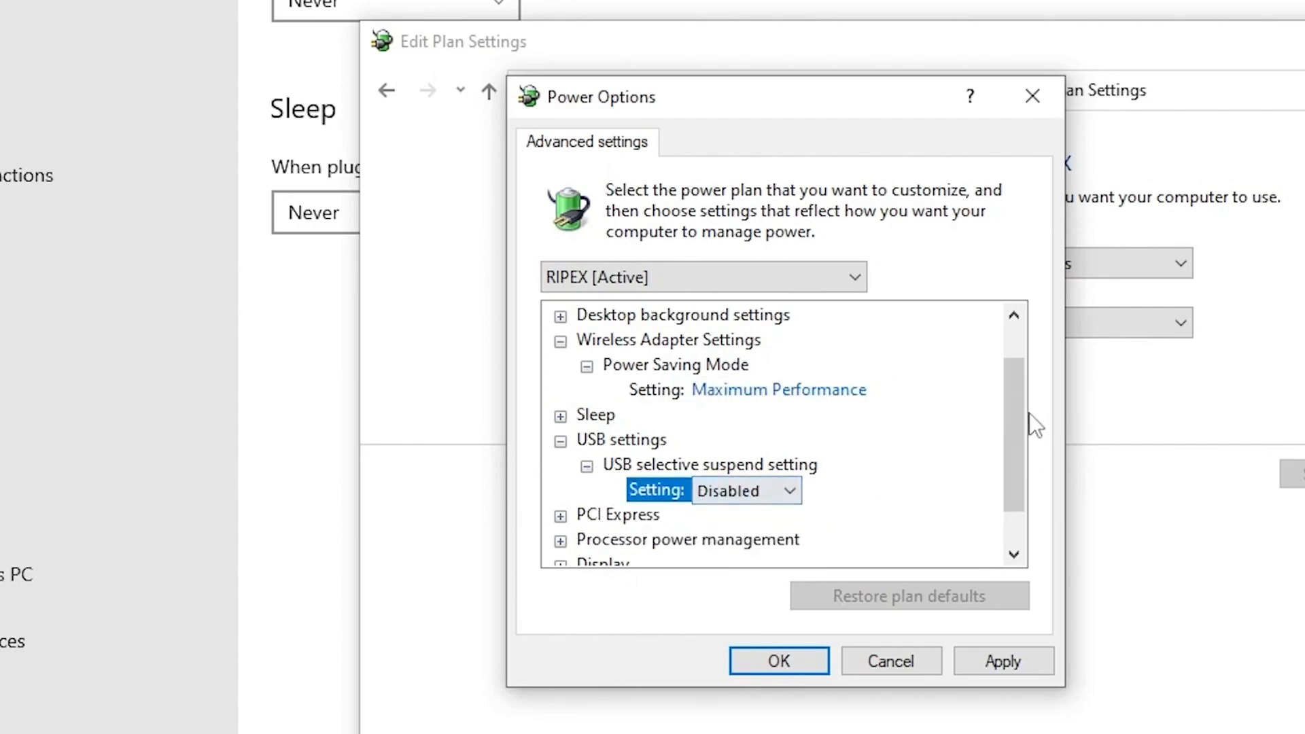
scroll(down, 3)
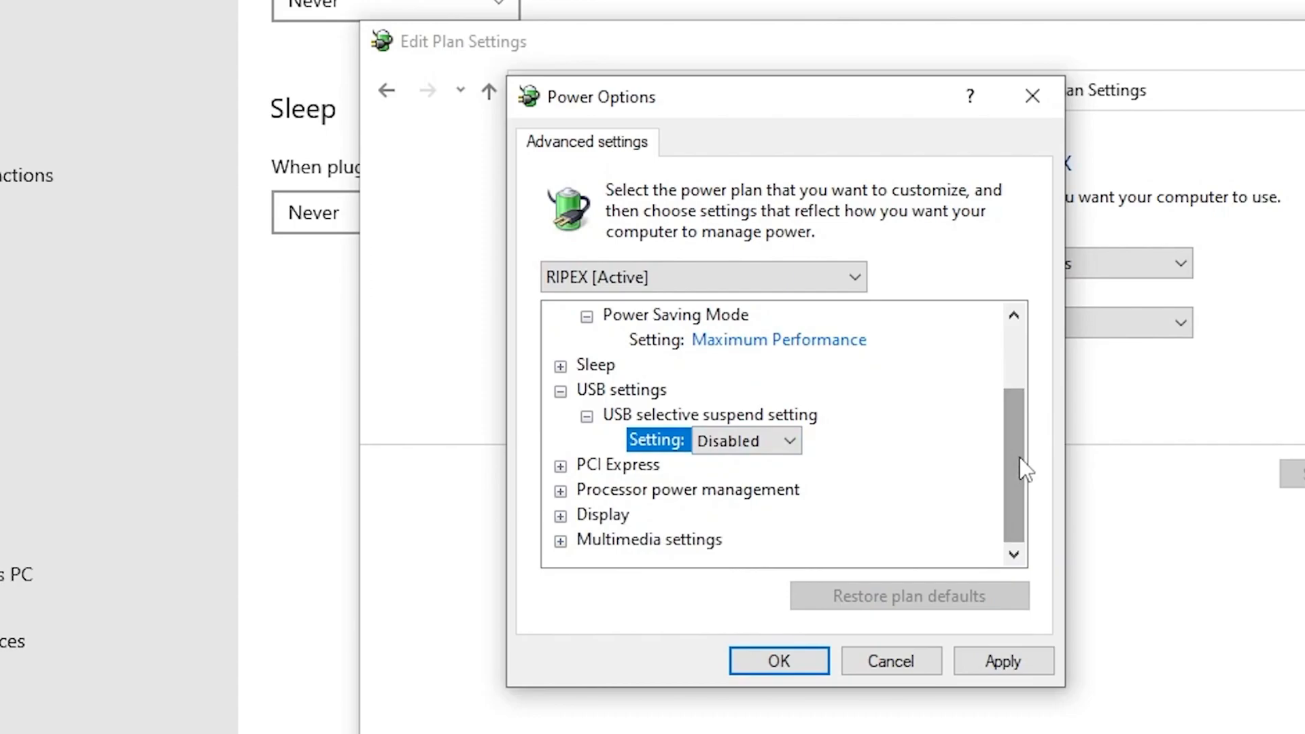
mouse_move(611, 498)
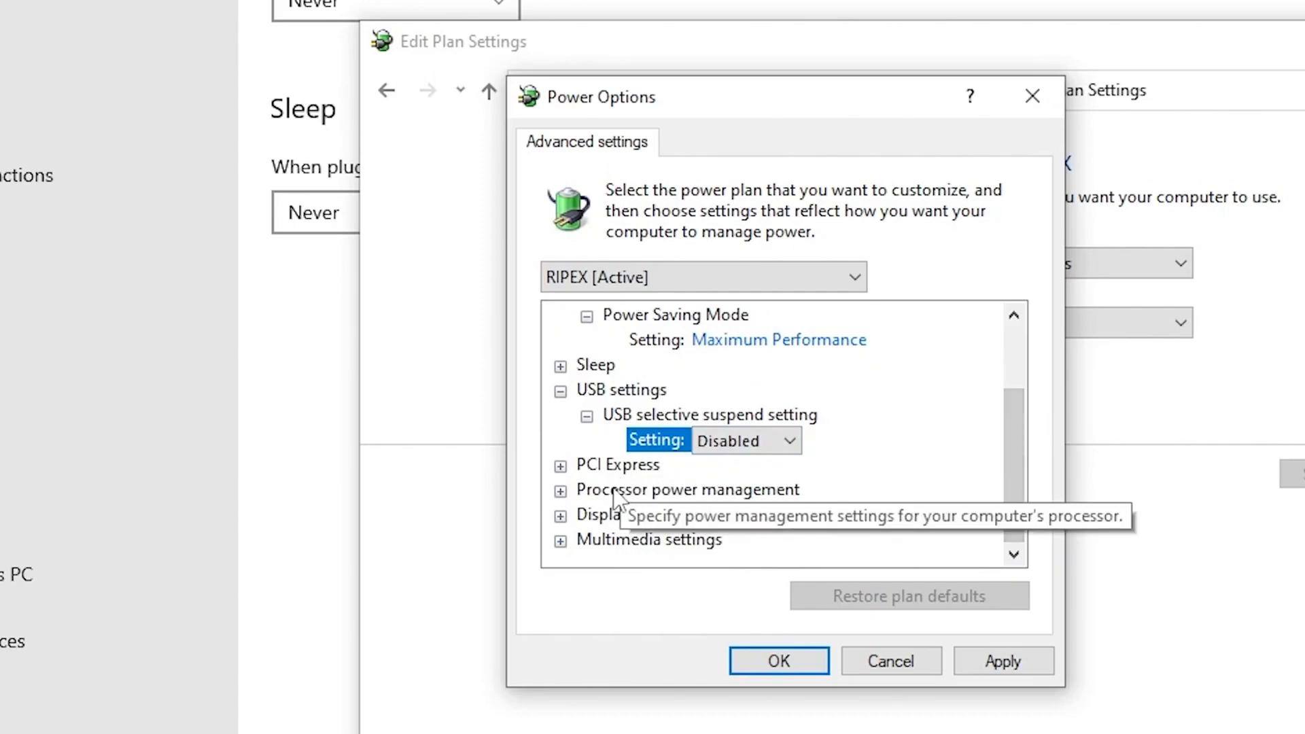
mouse_move(573, 514)
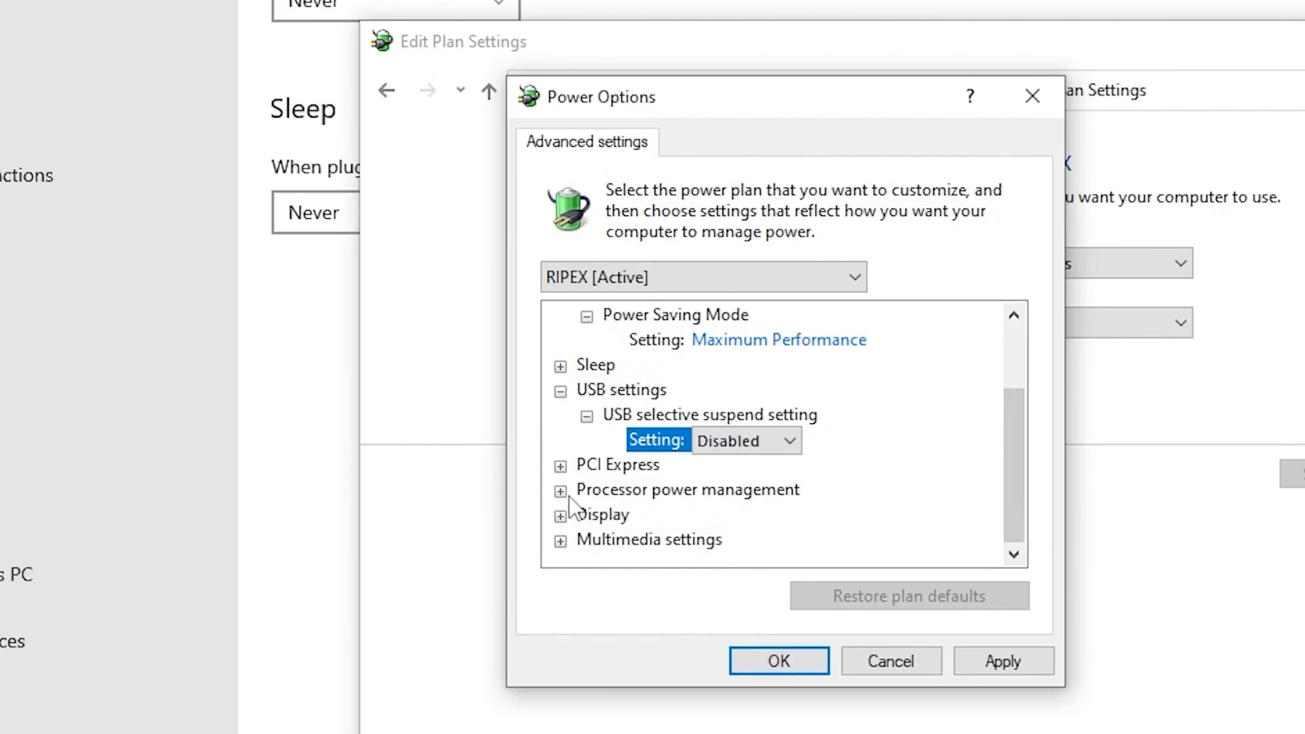
- Expand Processor power management and confirm Maximum processor state reads 100%
click(560, 489)
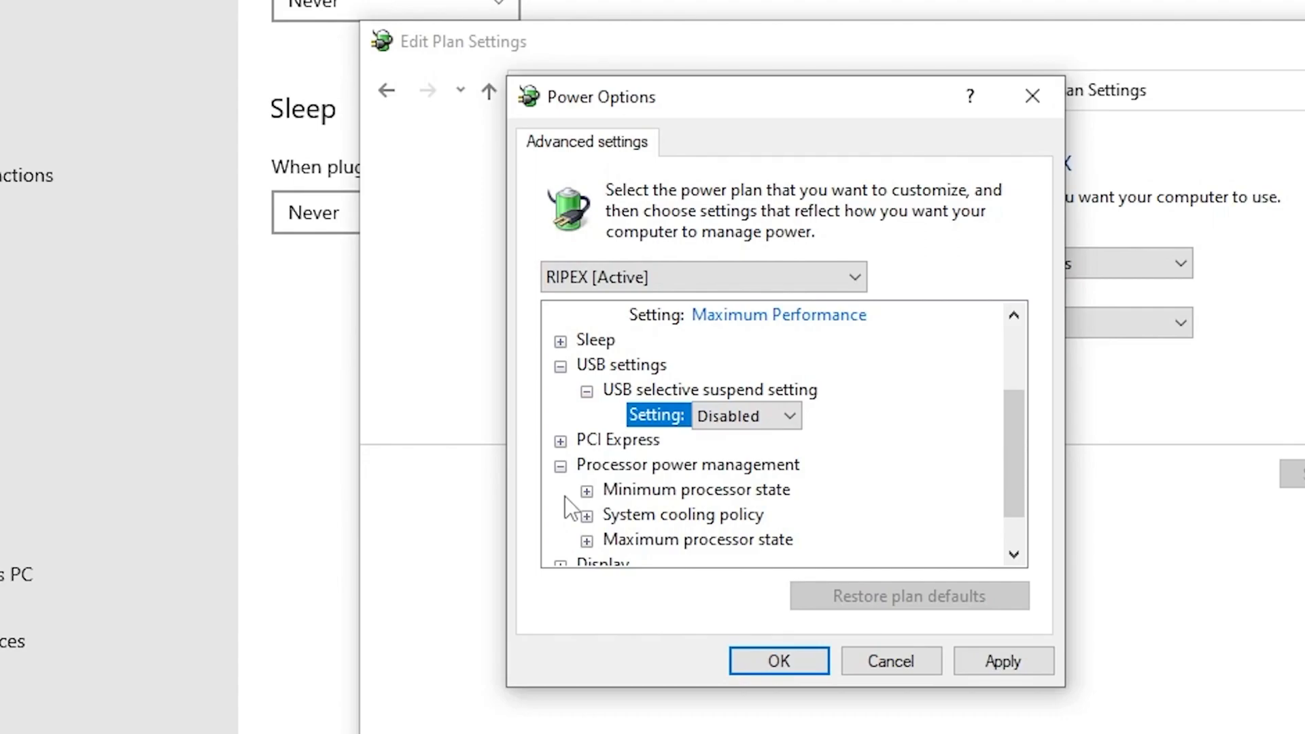
mouse_move(625, 555)
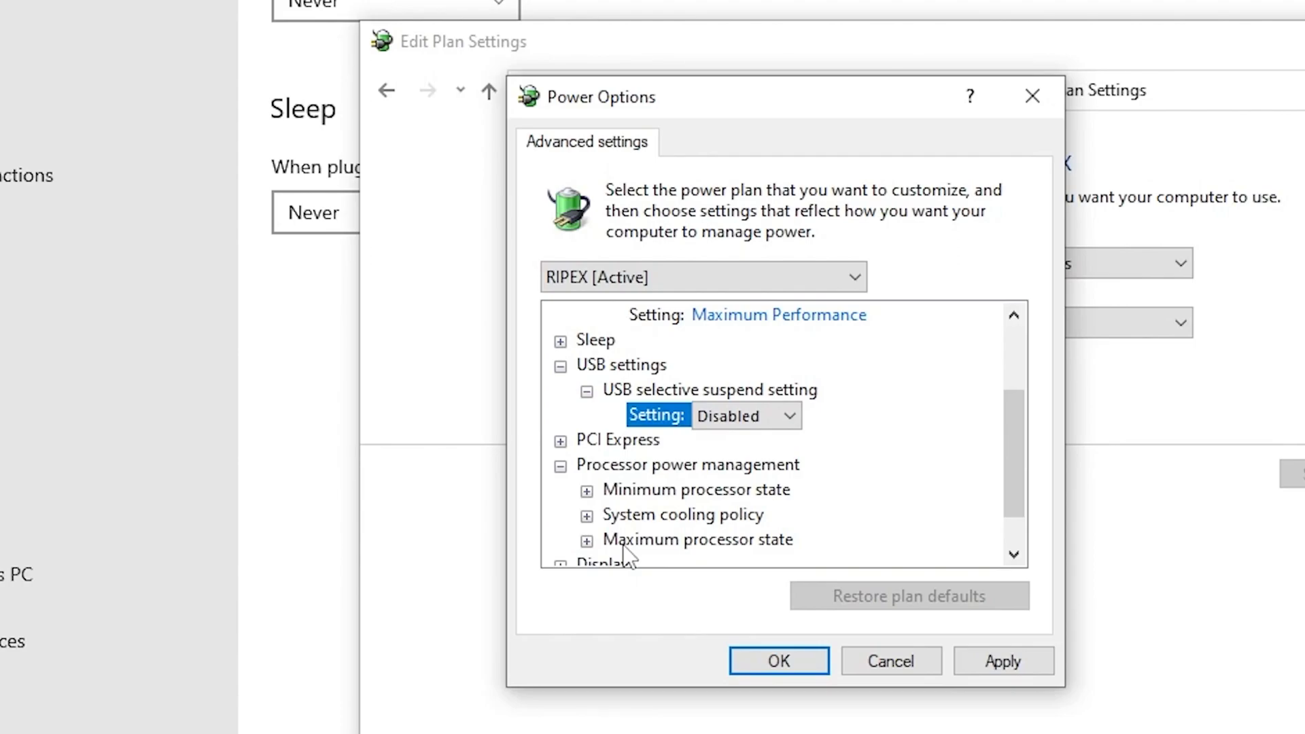
mouse_move(620, 552)
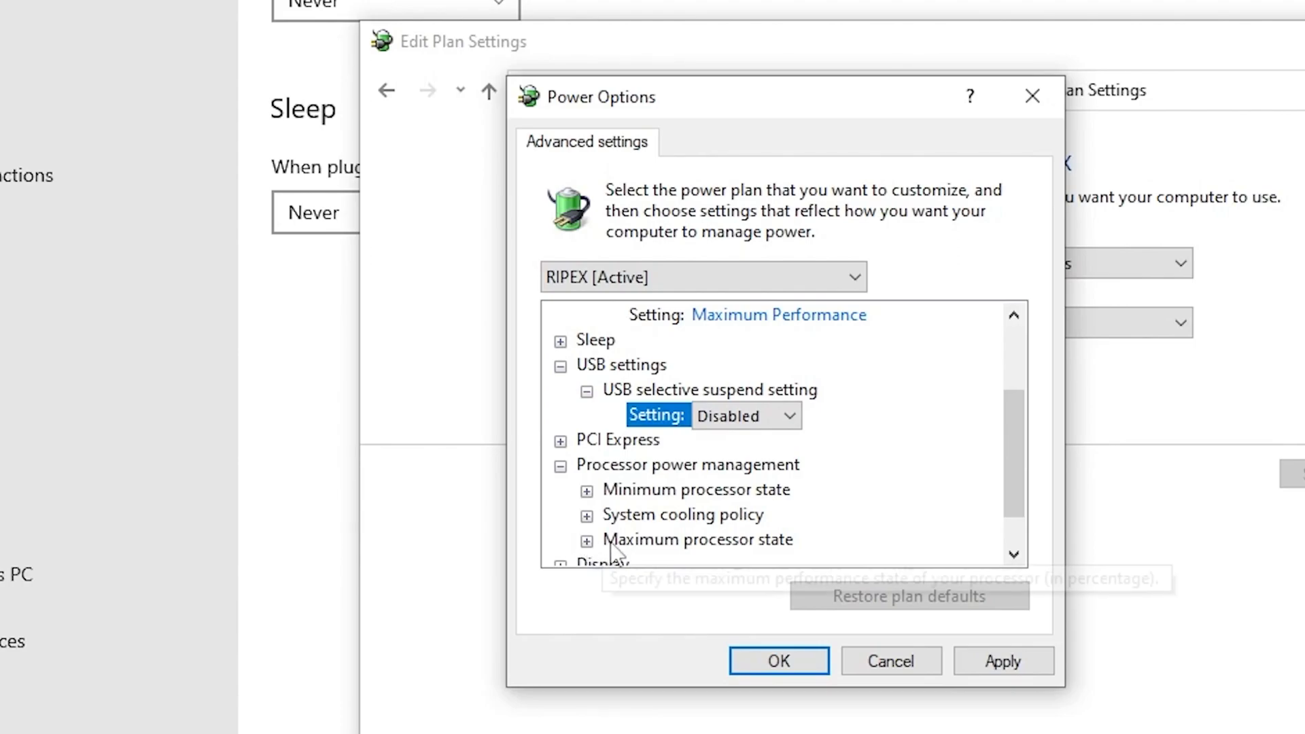
click(587, 539)
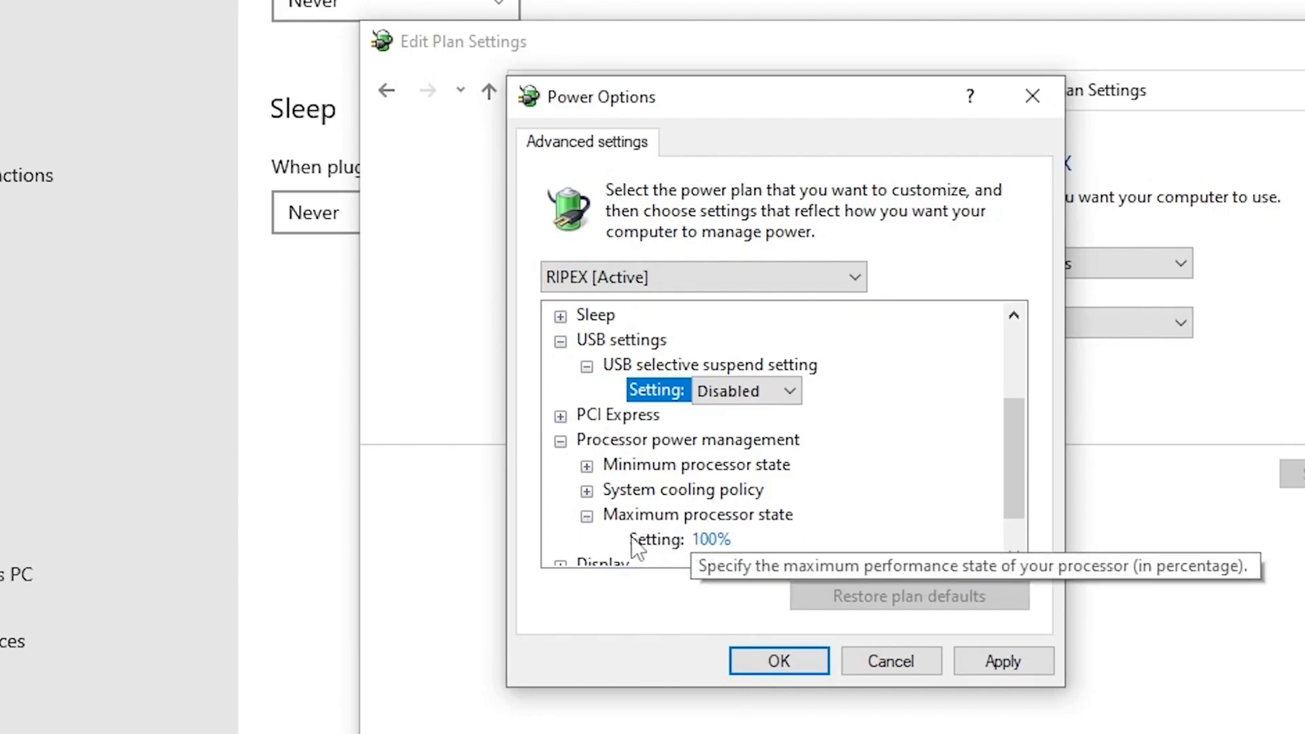
mouse_move(709, 543)
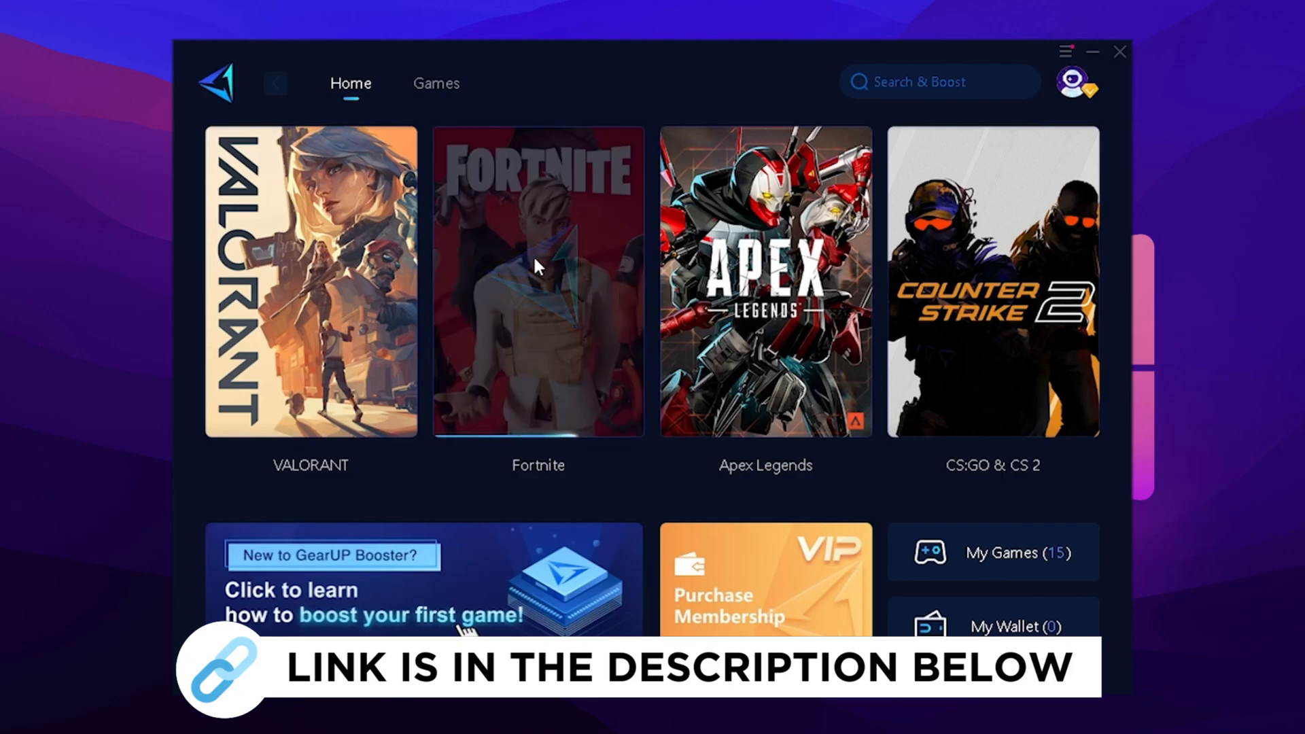
- Boost Fortnite again, dismiss the 'Epic platform is boosted' banner, and launch the game
click(538, 267)
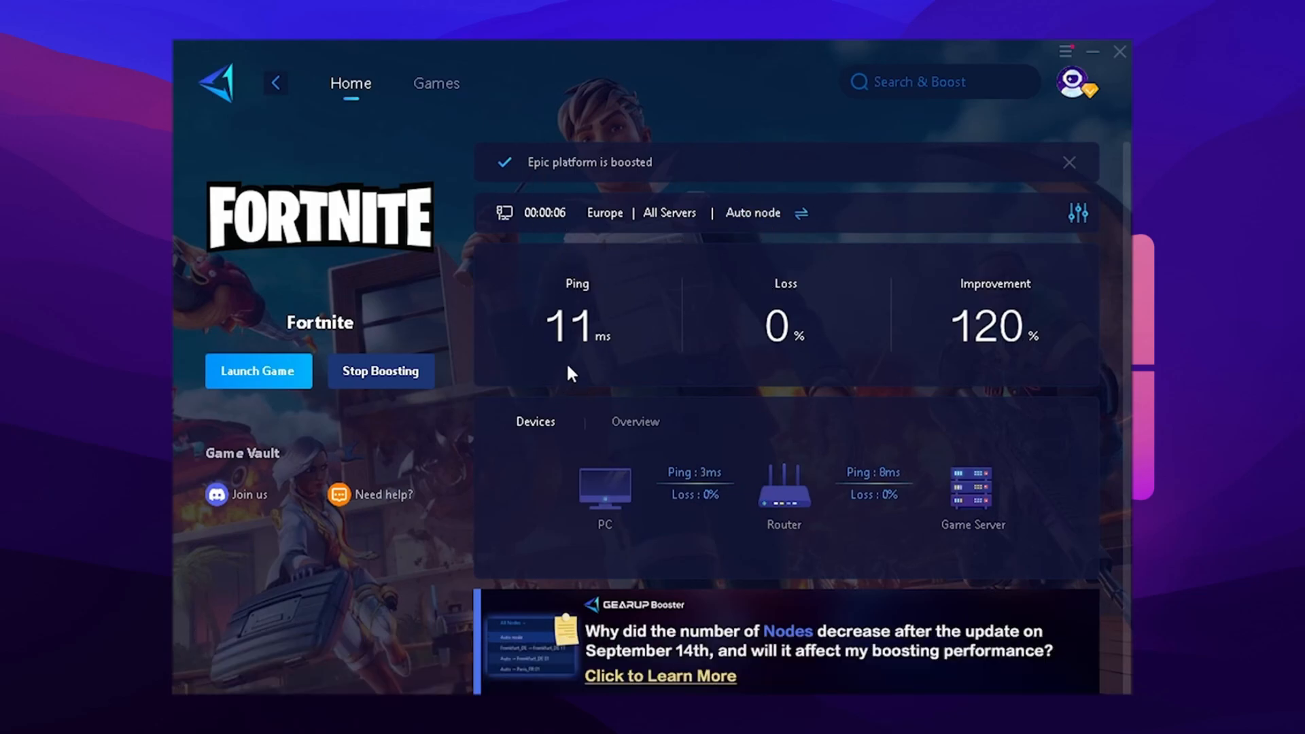
mouse_move(545, 380)
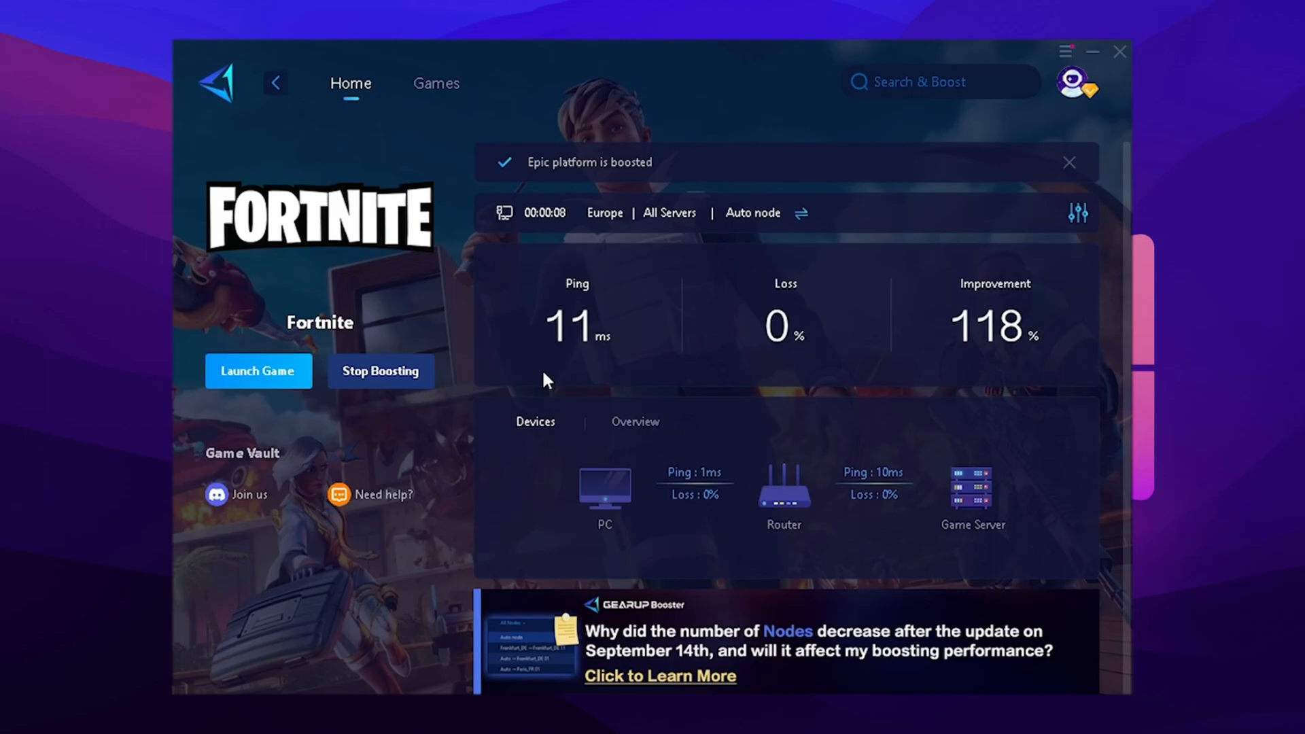
click(1069, 163)
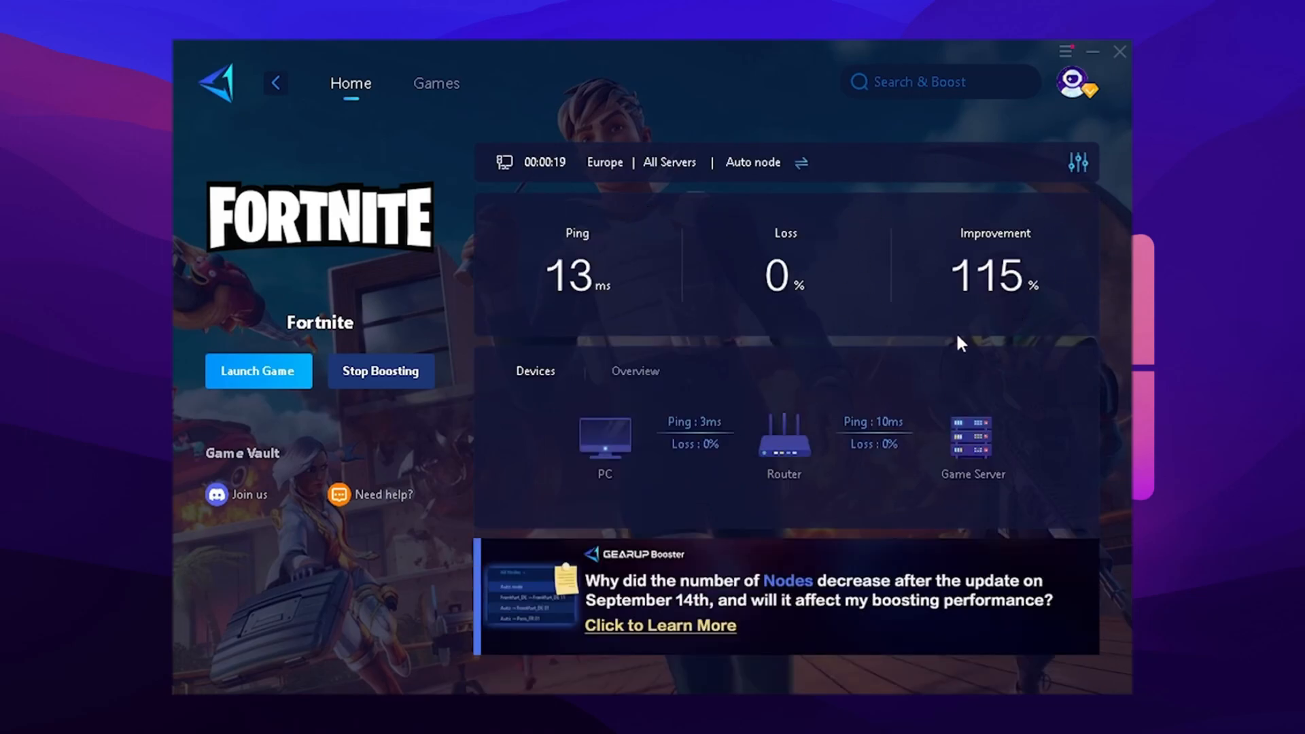
mouse_move(972, 332)
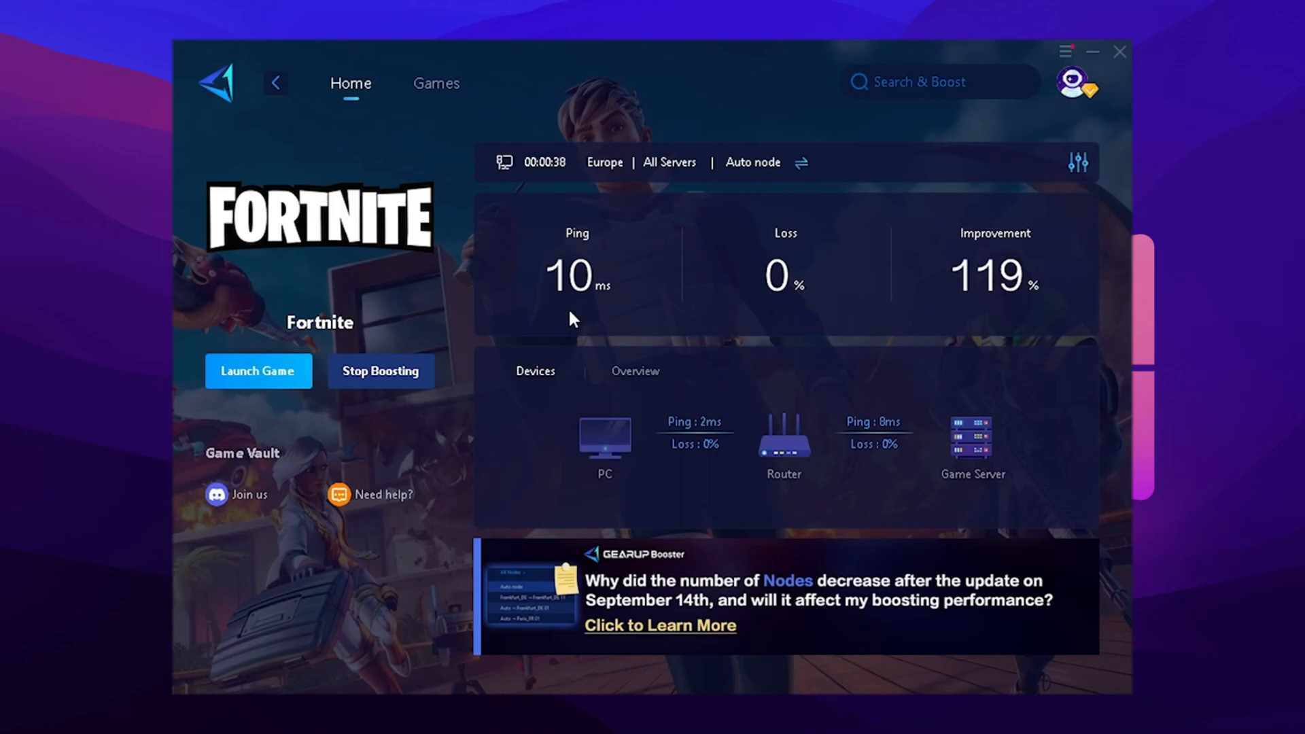
mouse_move(636, 358)
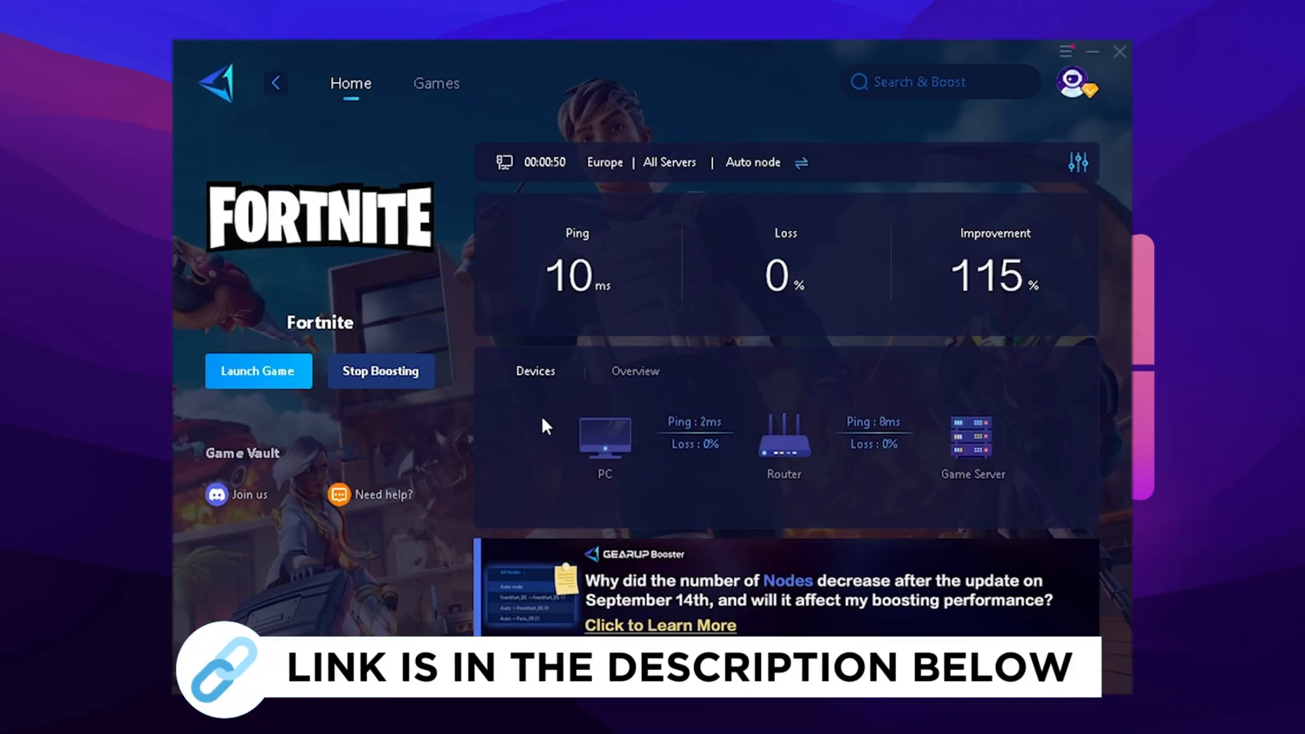
mouse_move(802, 497)
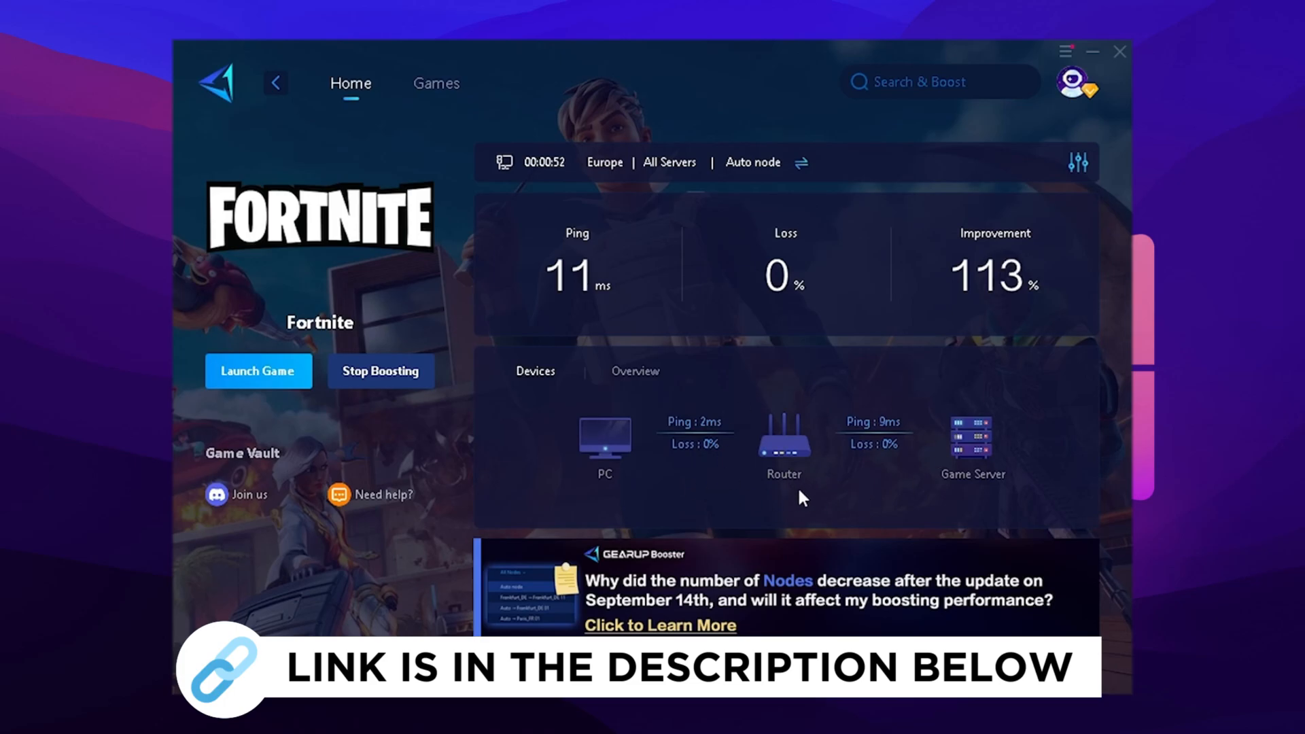
mouse_move(975, 498)
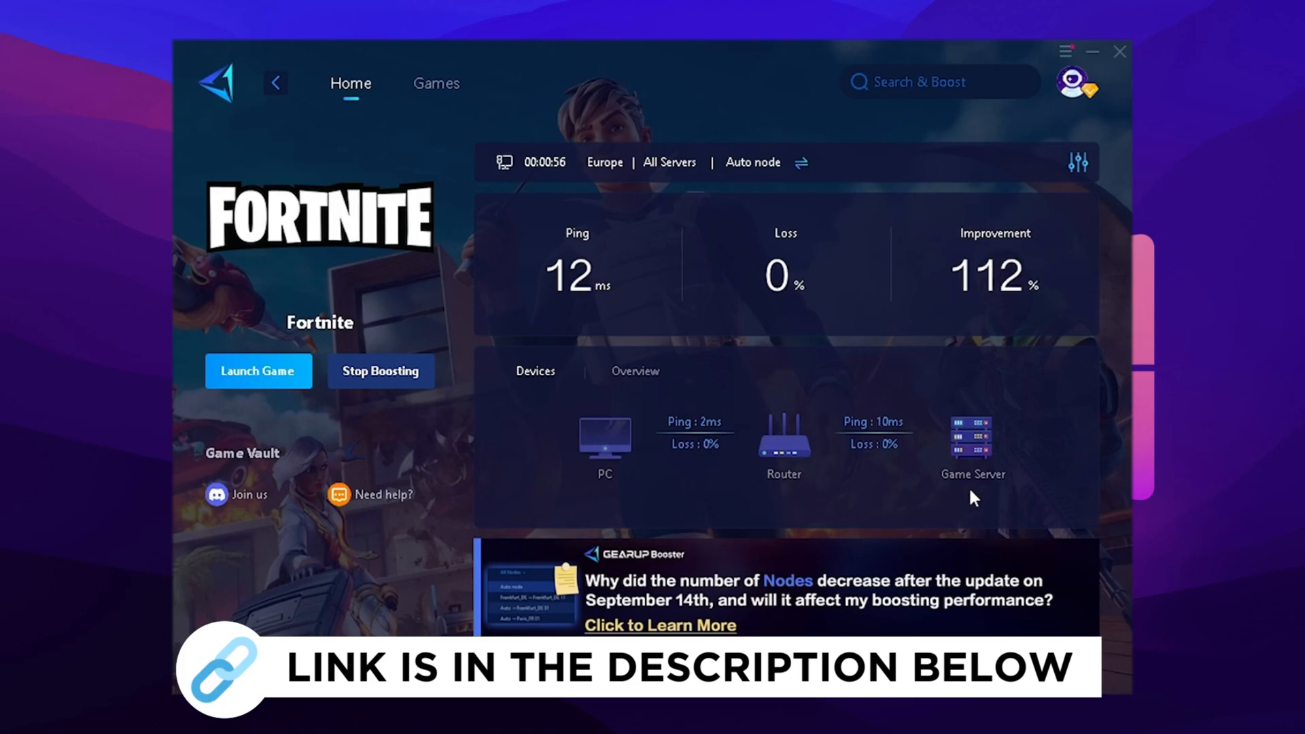
click(258, 370)
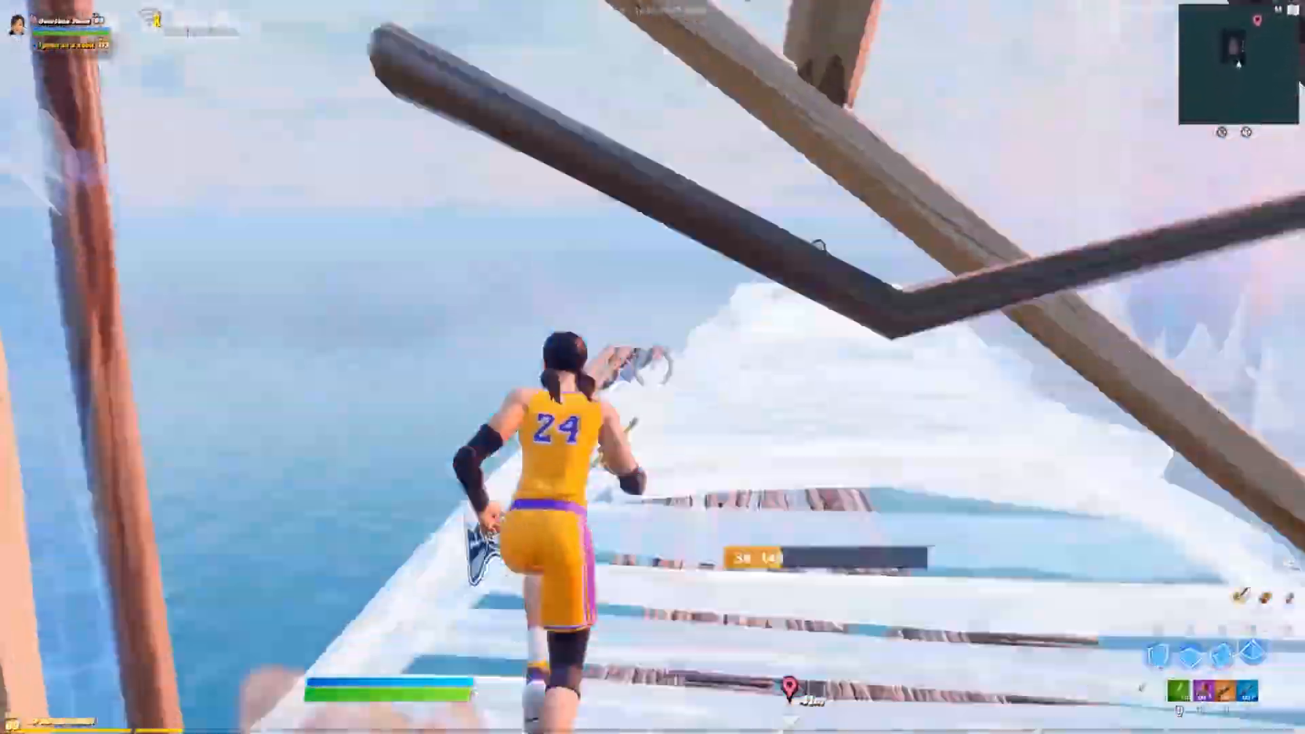